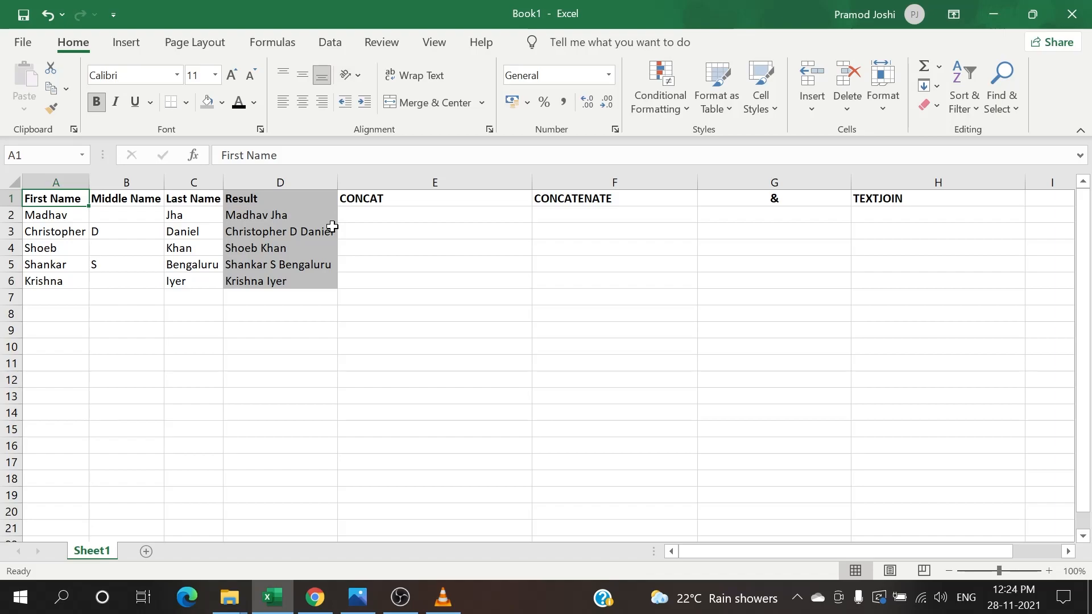
click(434, 214)
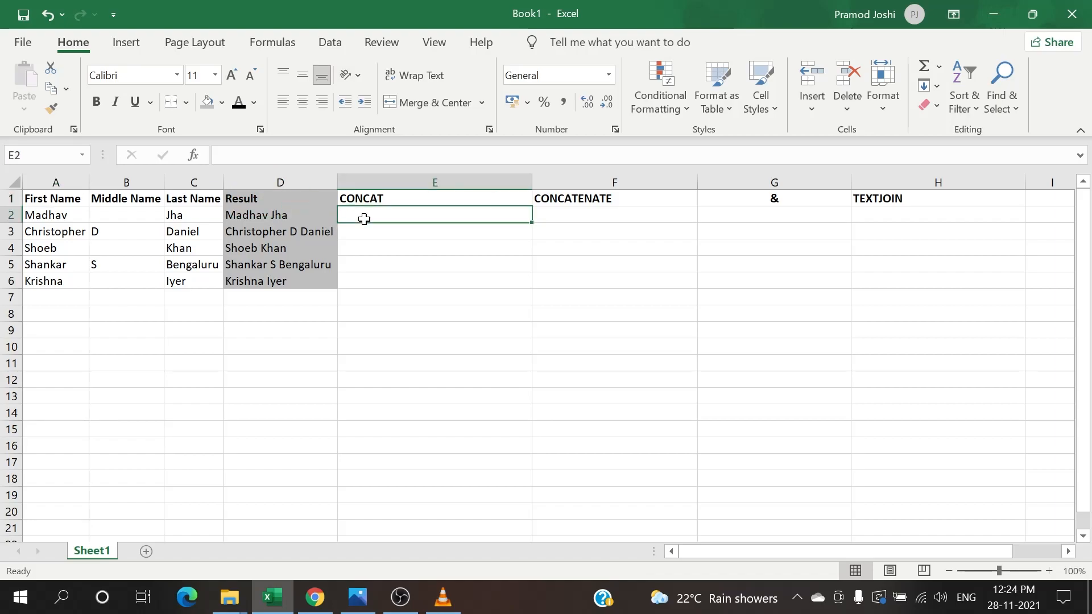
click(434, 198)
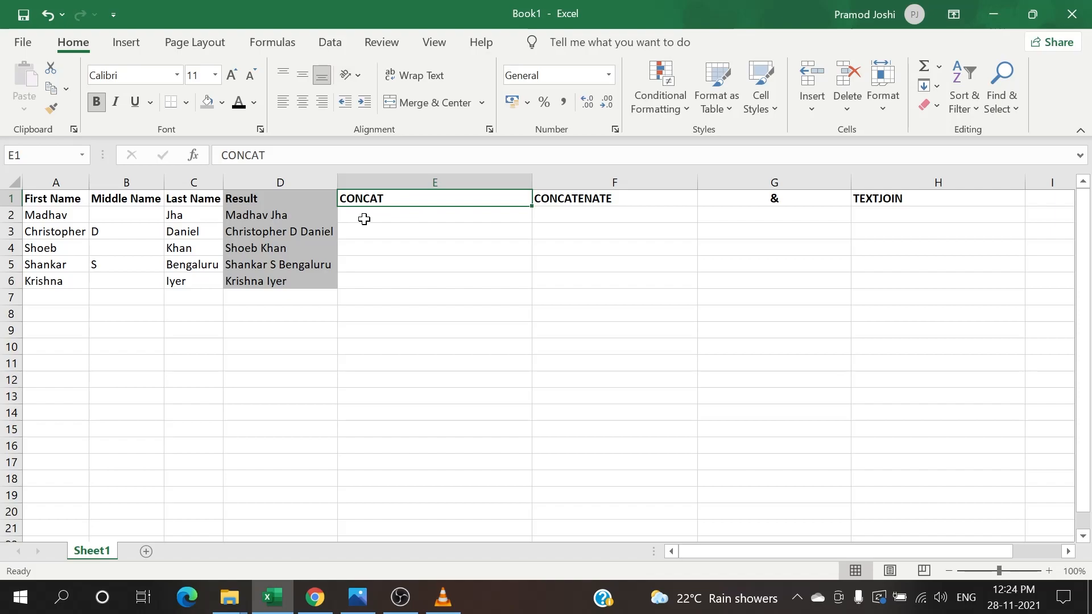
click(434, 214)
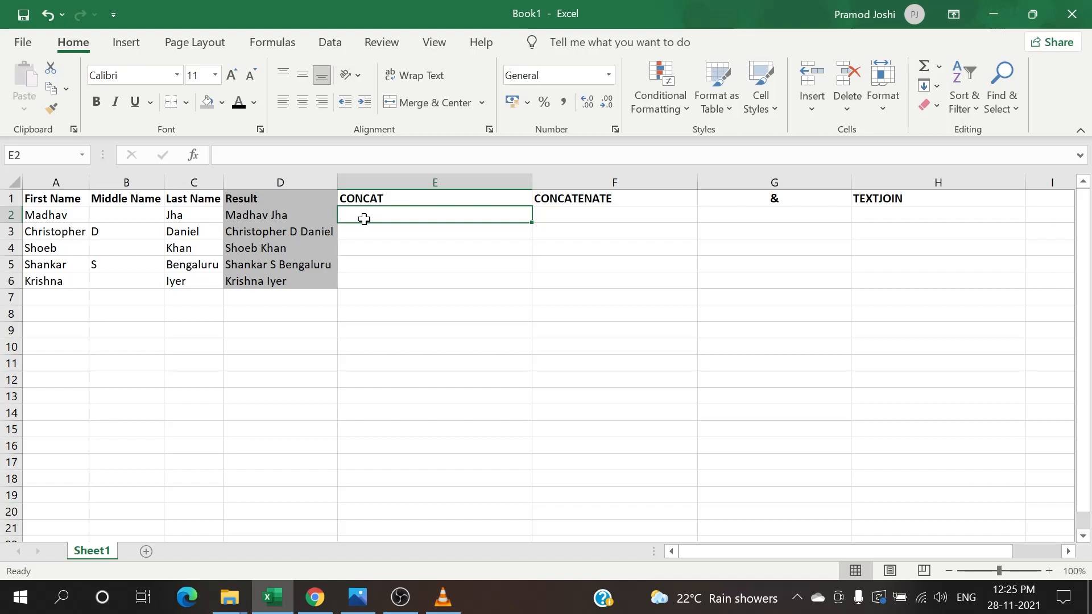
text(=CONCAT()
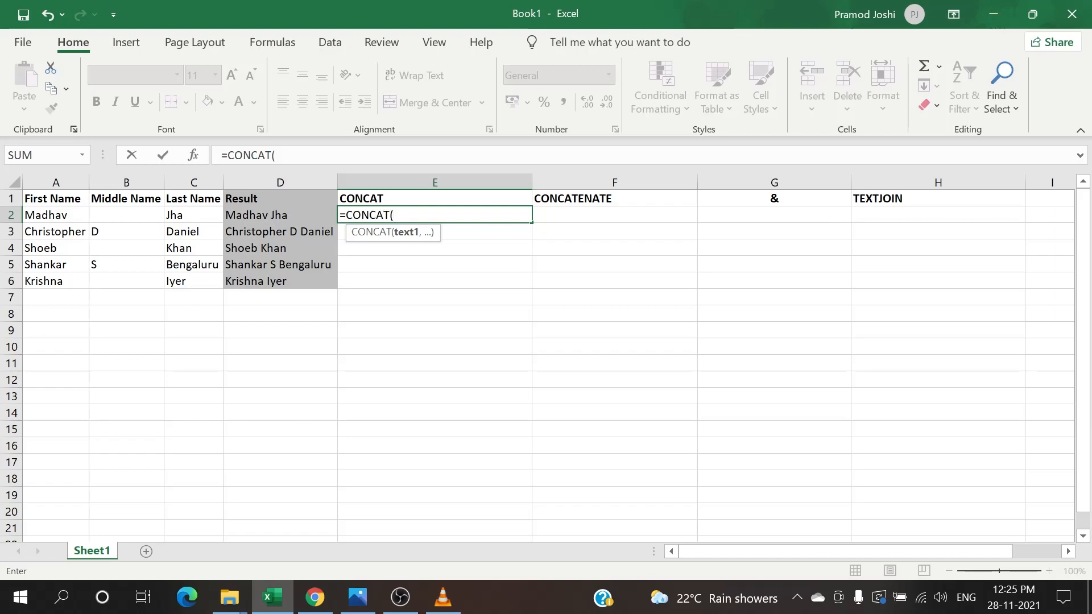
click(55, 215)
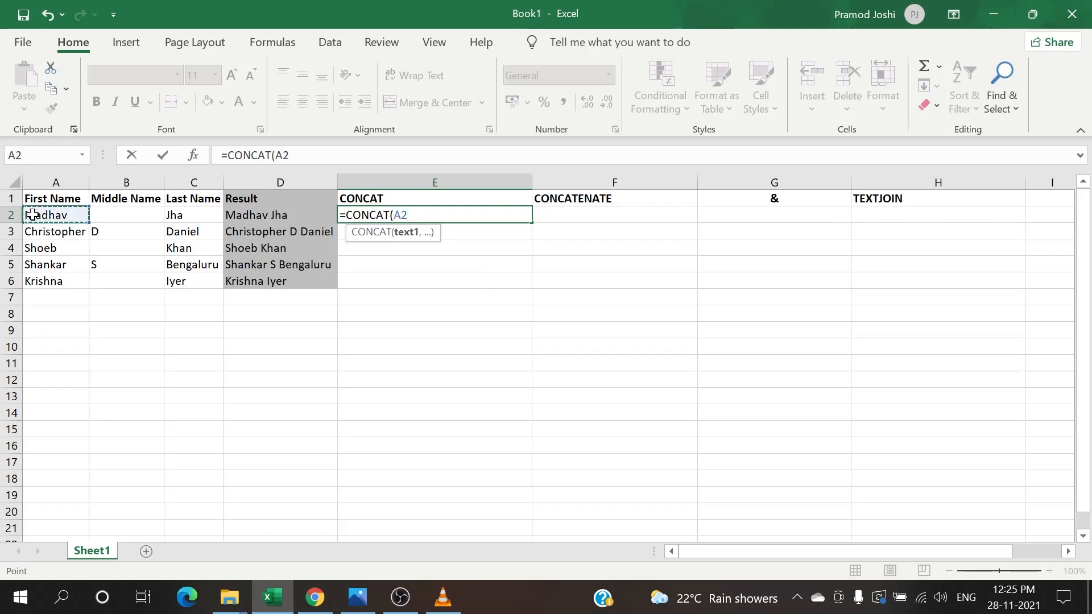
click(126, 215)
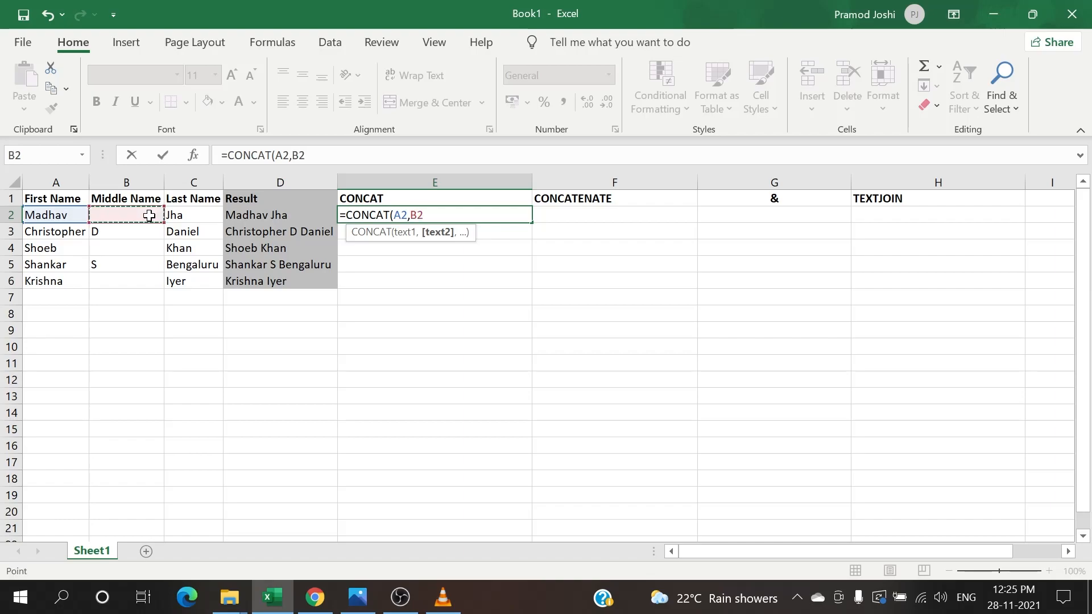
text(,)
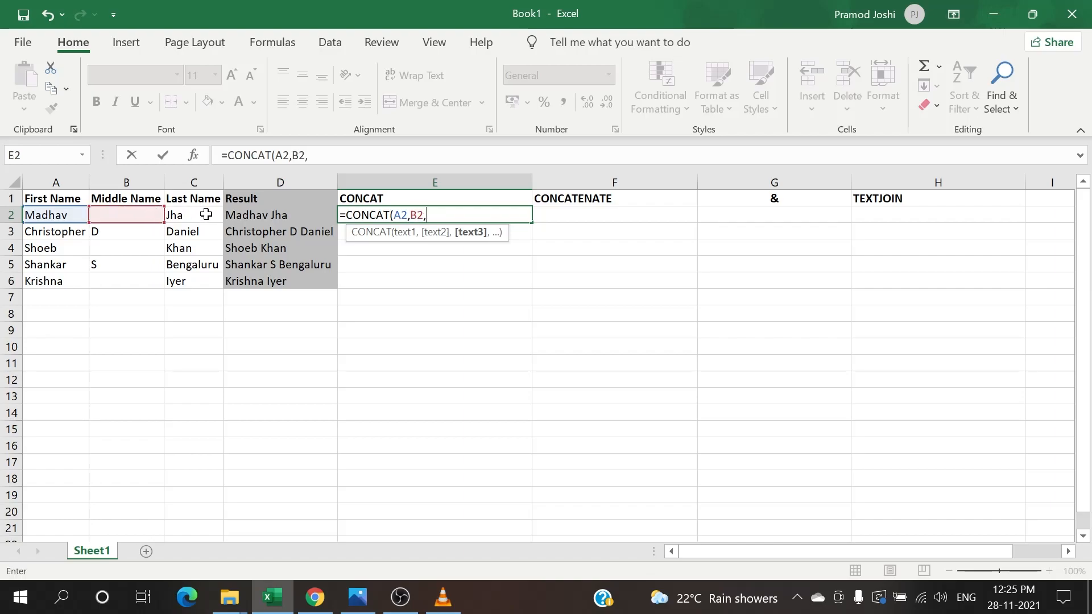
click(193, 214)
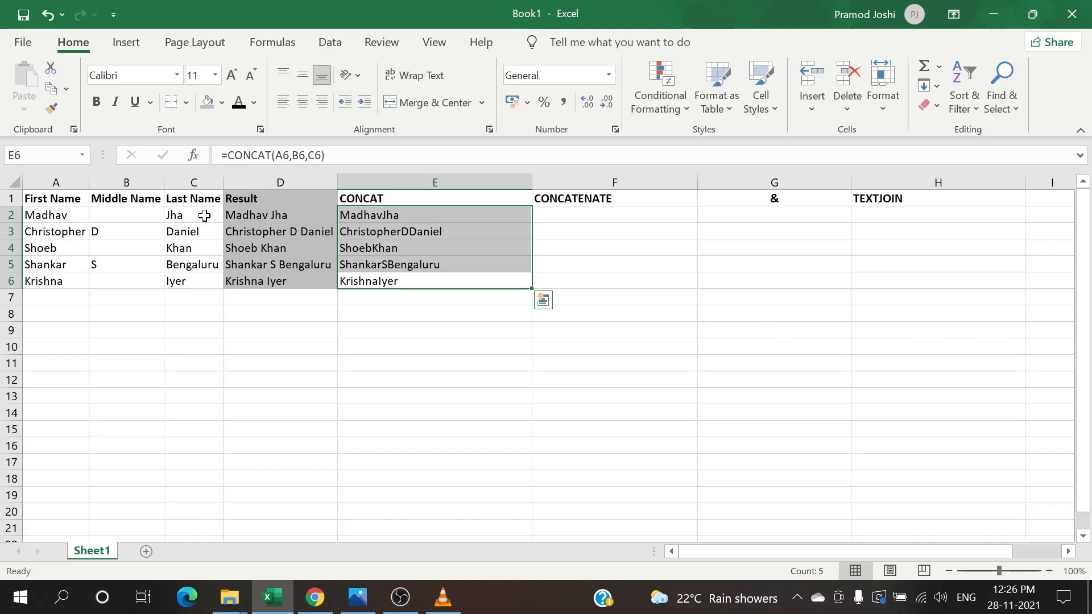
click(435, 297)
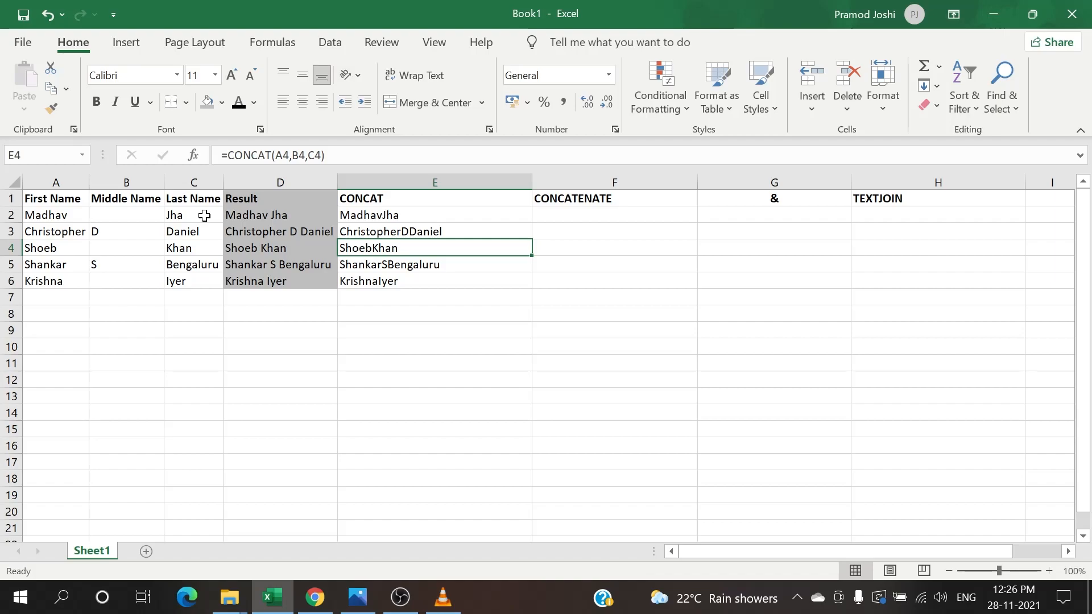
click(434, 215)
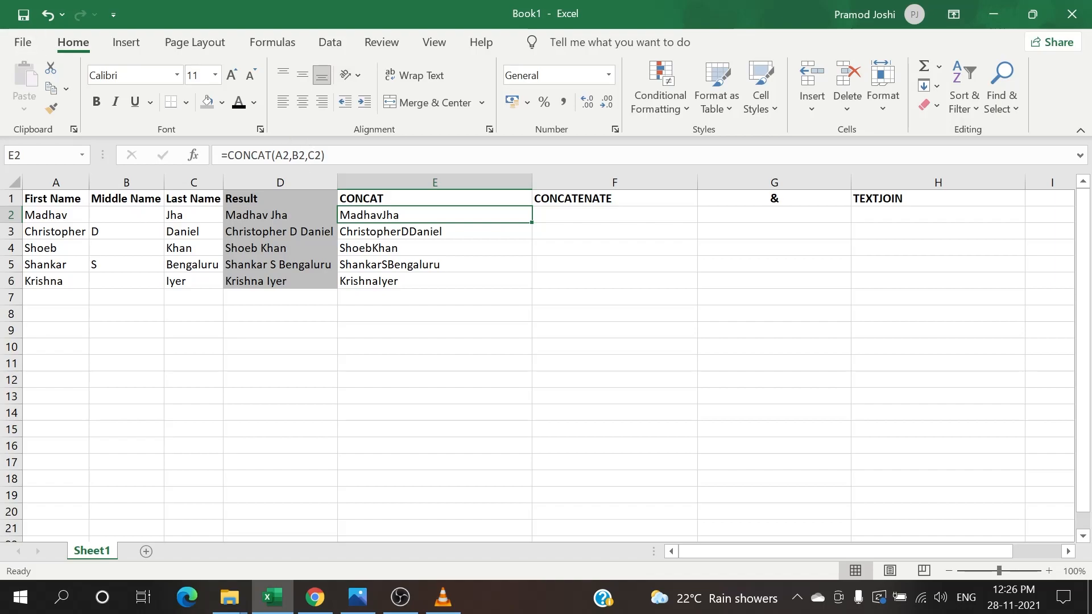
Step: Edit E2 to =CONCAT(A2," ",B2," ",C2) and fill it down to E6
double_click(434, 214)
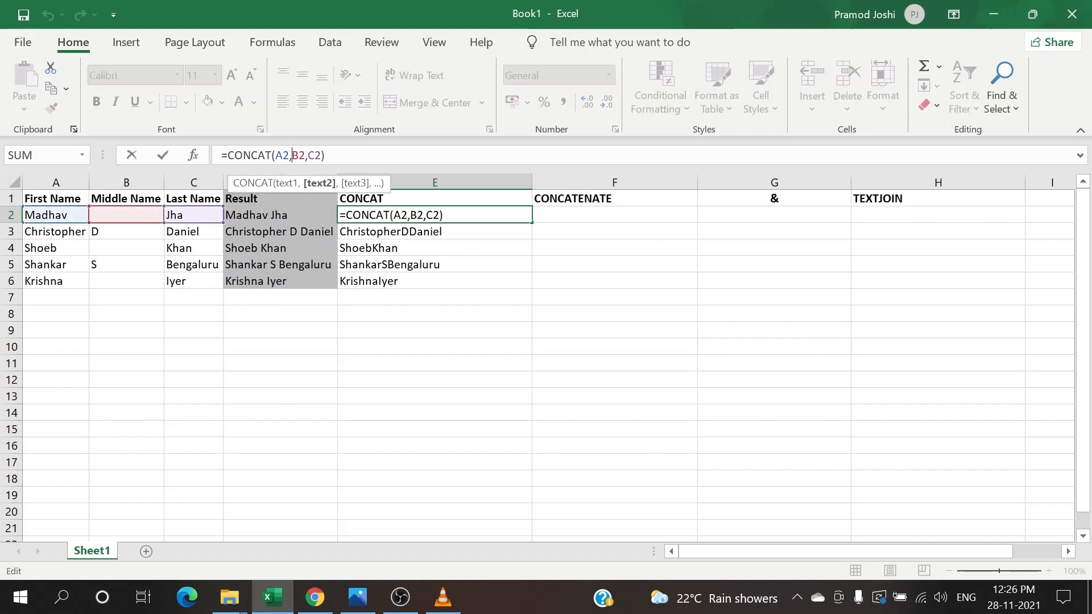
text(" ",)
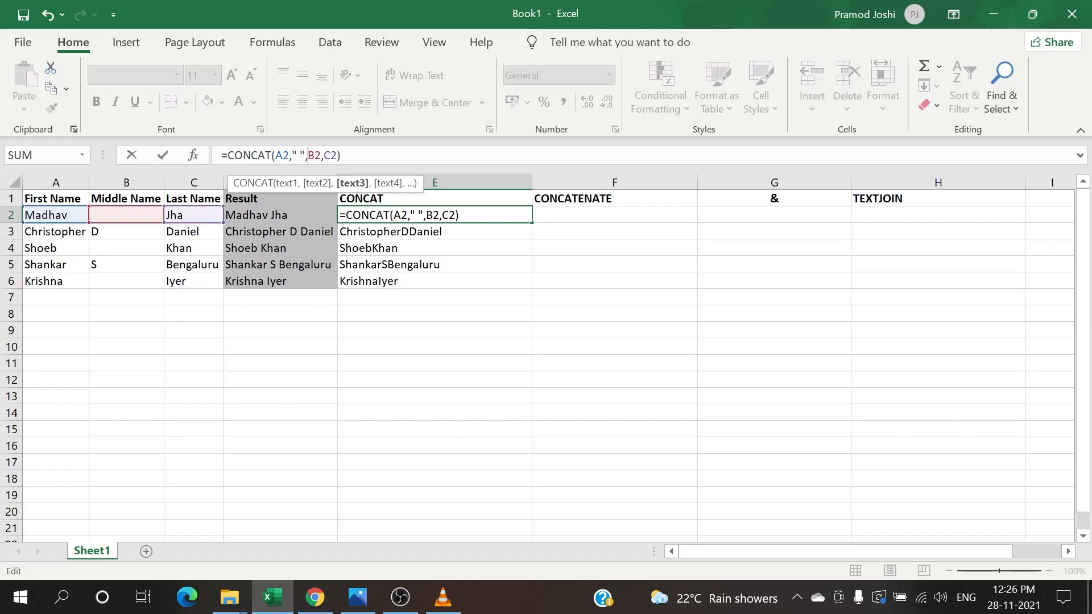
text(")
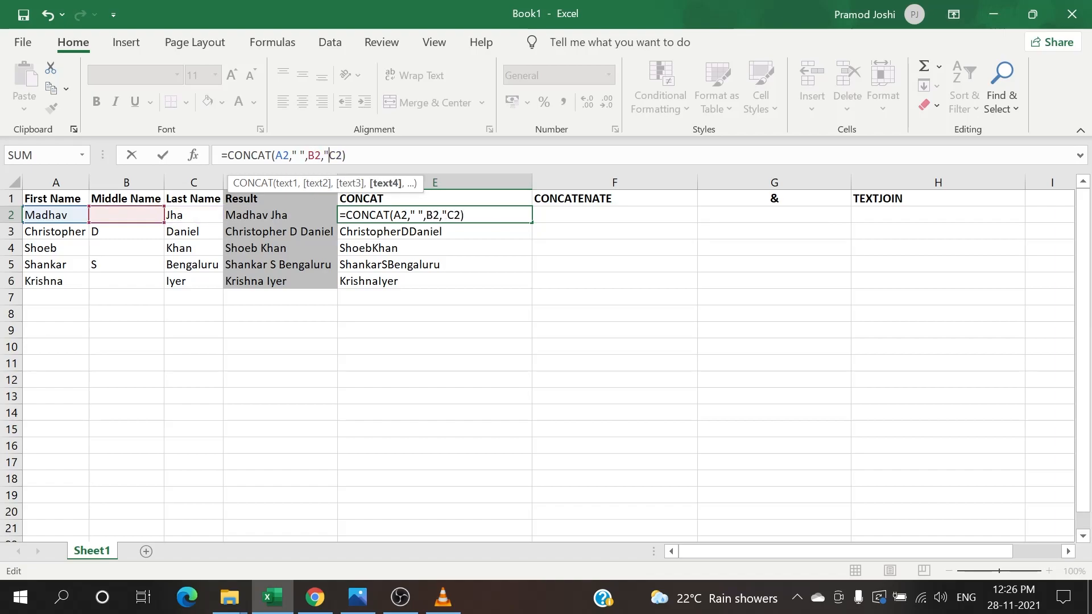
text(" ",)
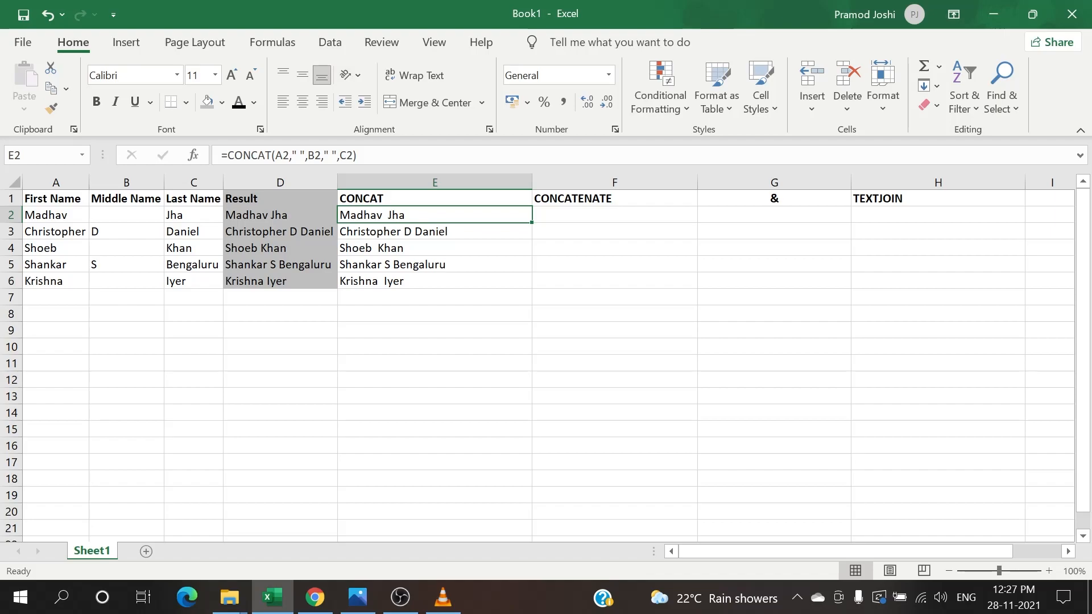
click(613, 214)
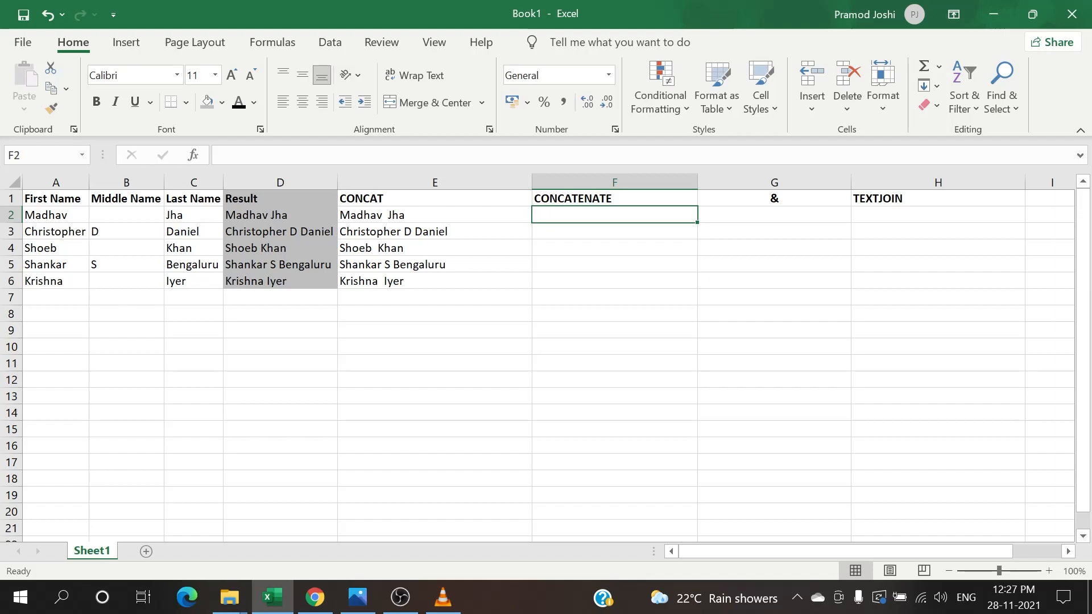
Step: Enter =CONCATENATE(A2,B2,C2) in F2 and drag it down to F6
text(=C)
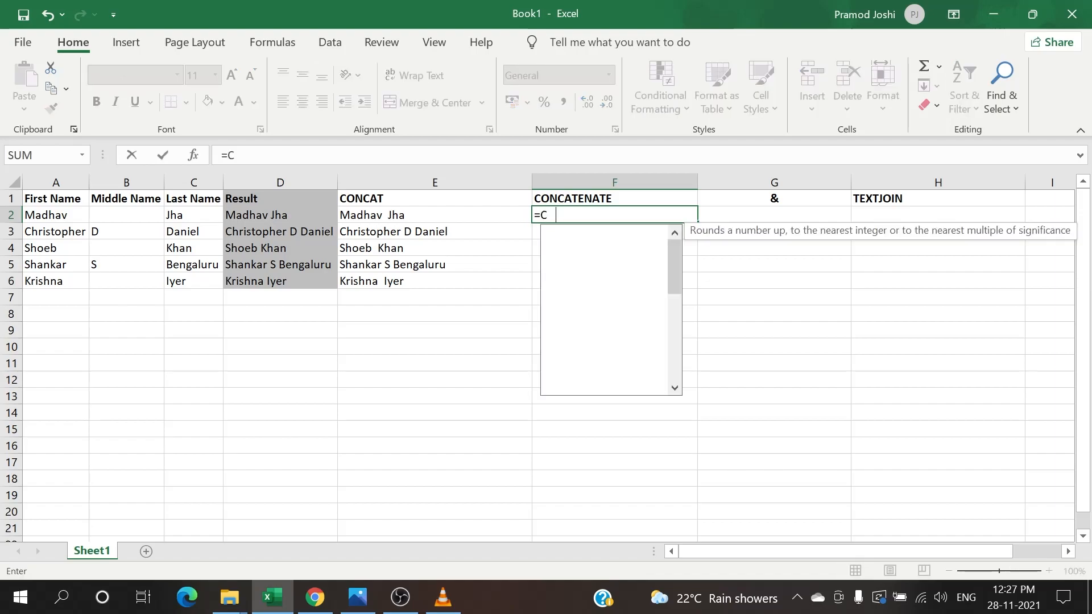
text(ONCATENATE)
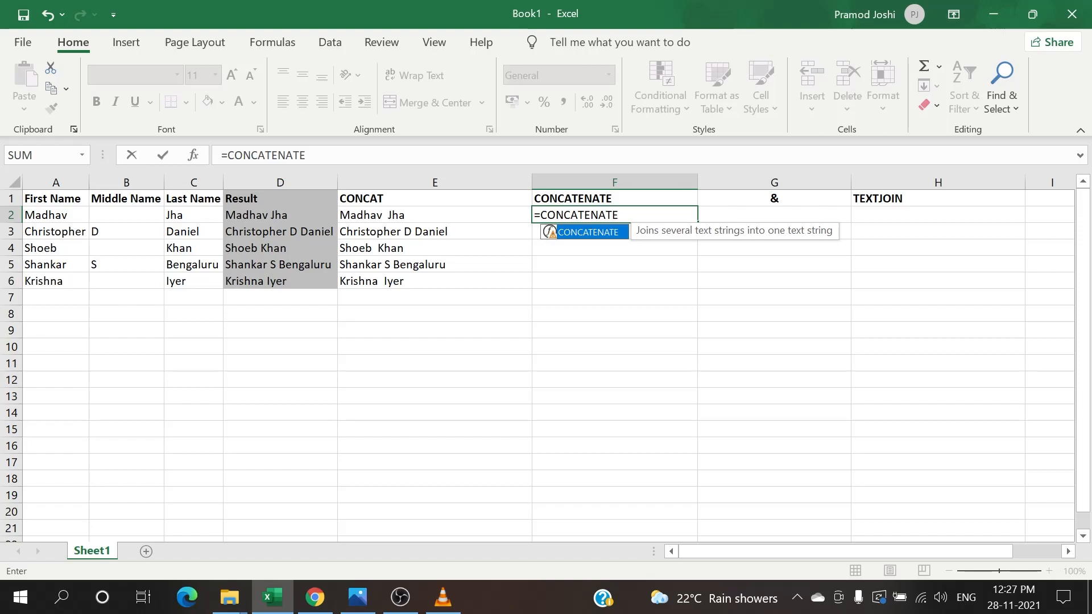
text(()
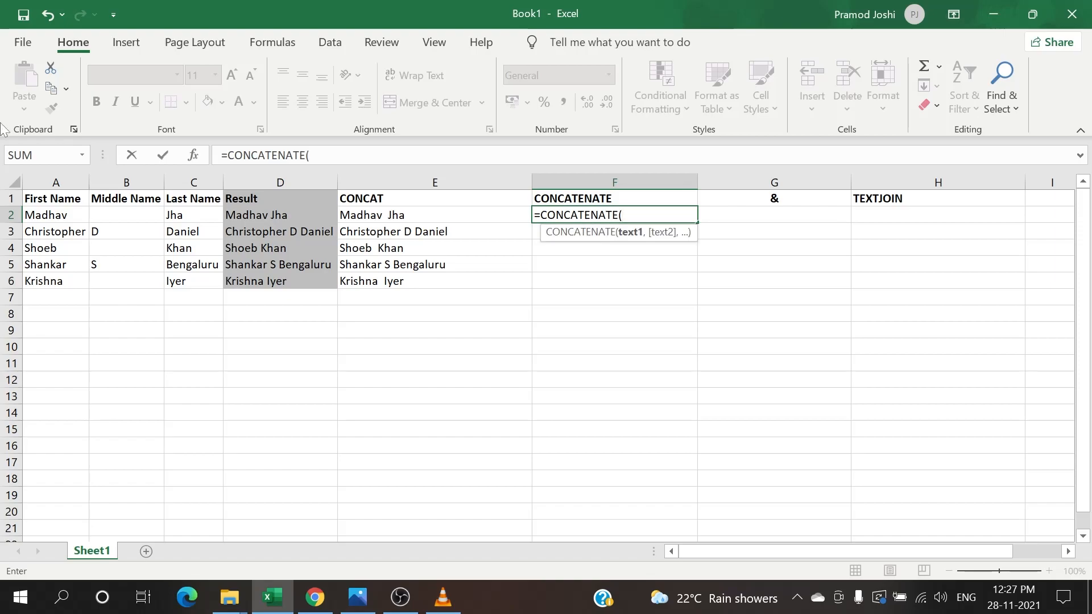
click(55, 214)
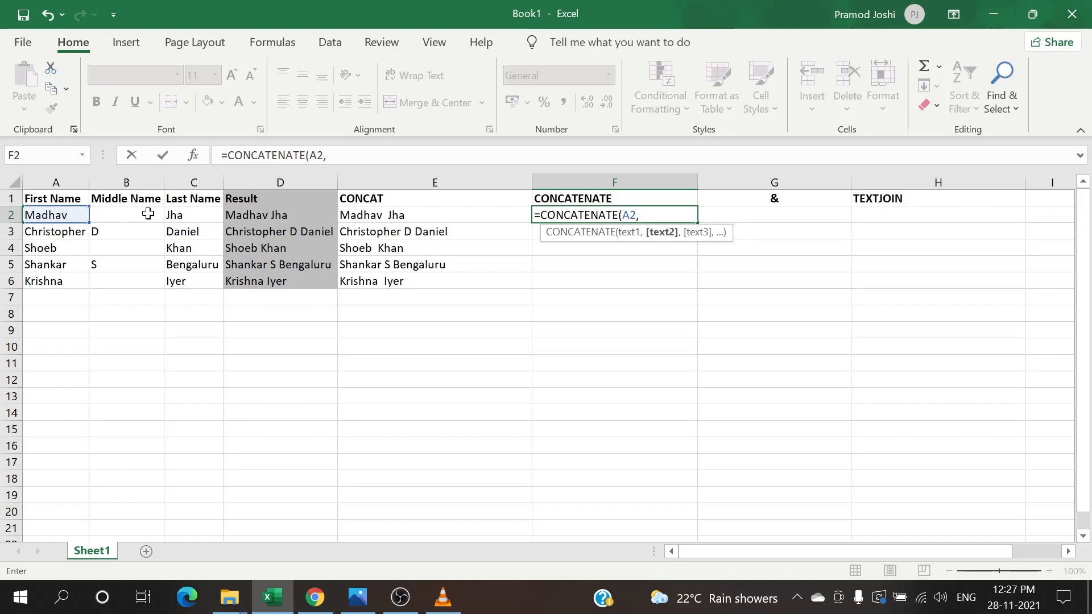
click(127, 214)
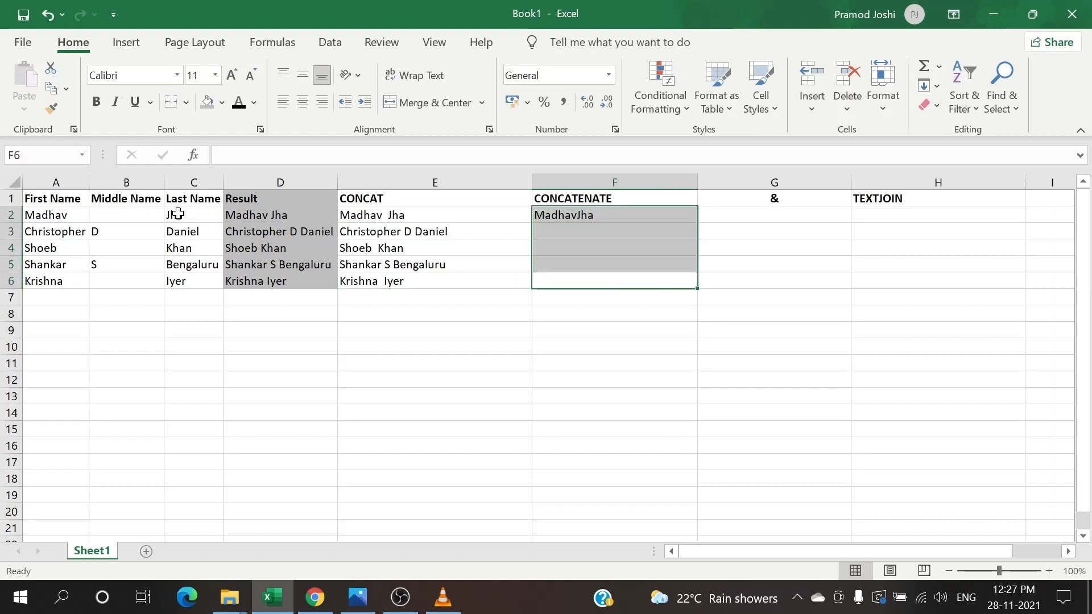
drag(614, 214, 615, 280)
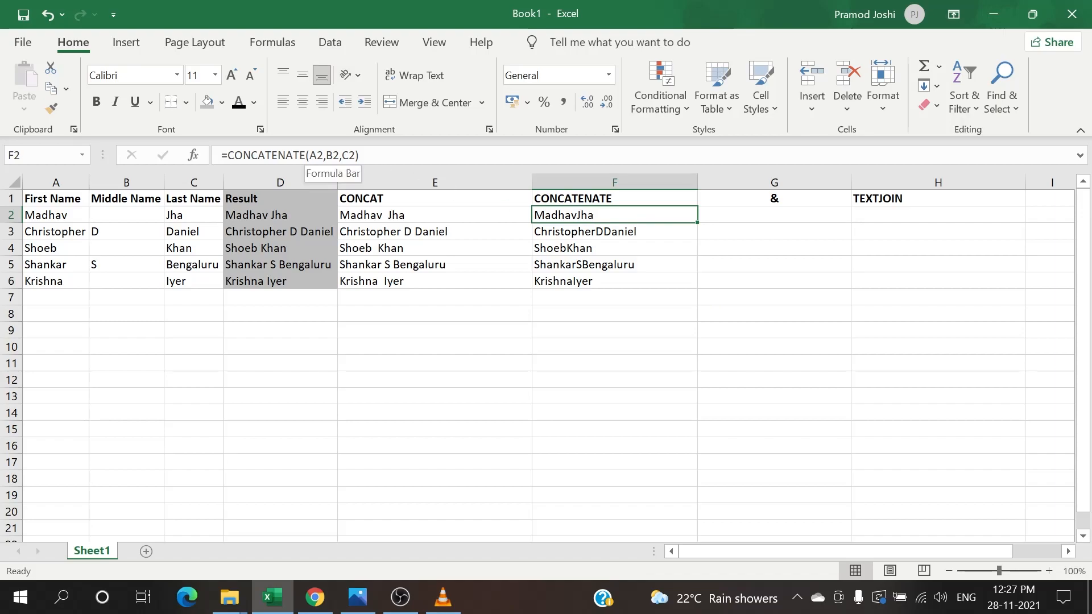
Step: Edit F2 to =CONCATENATE(A2," ",B2," ",C2) and fill it down to F6
double_click(613, 214)
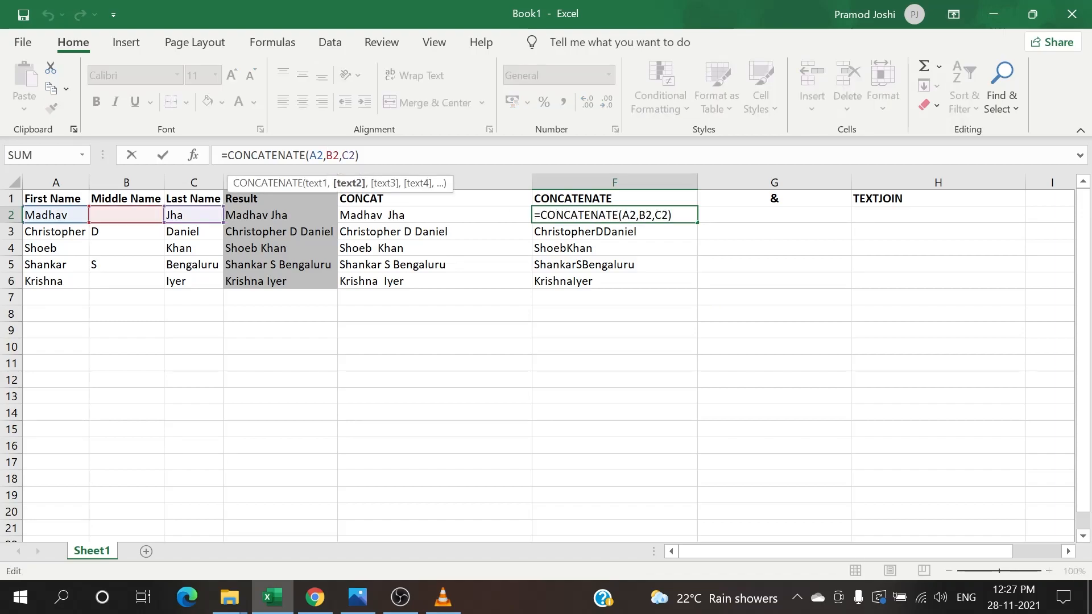
text(")
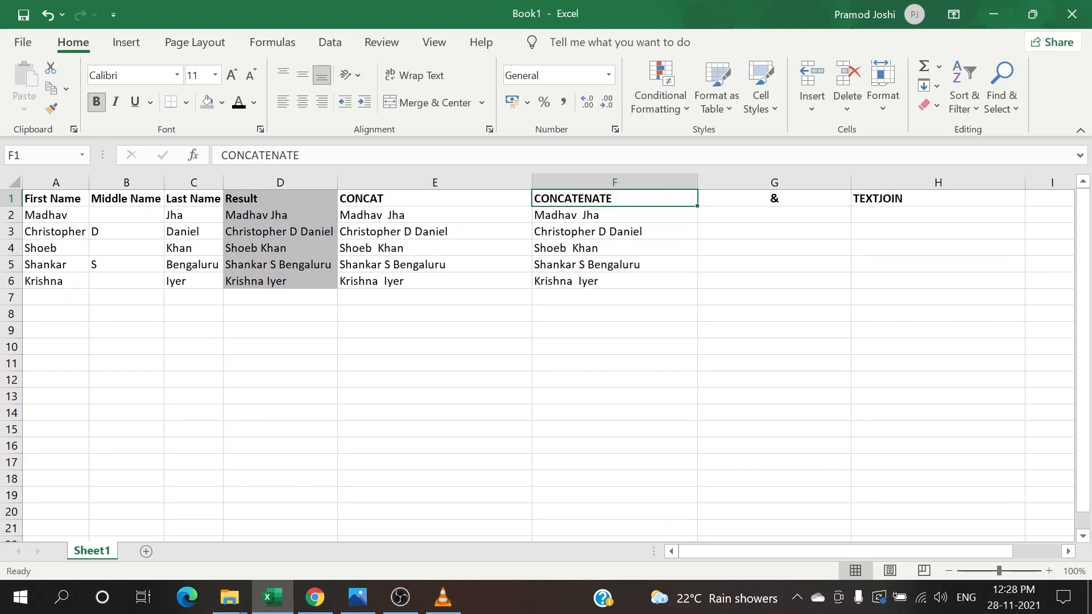
click(614, 215)
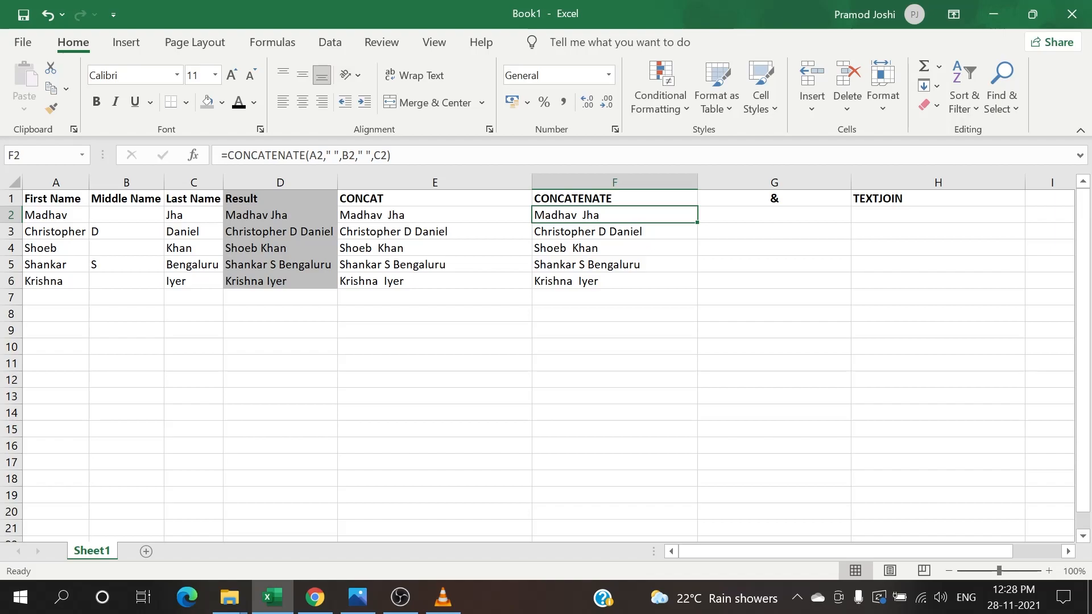
mouse_move(746, 177)
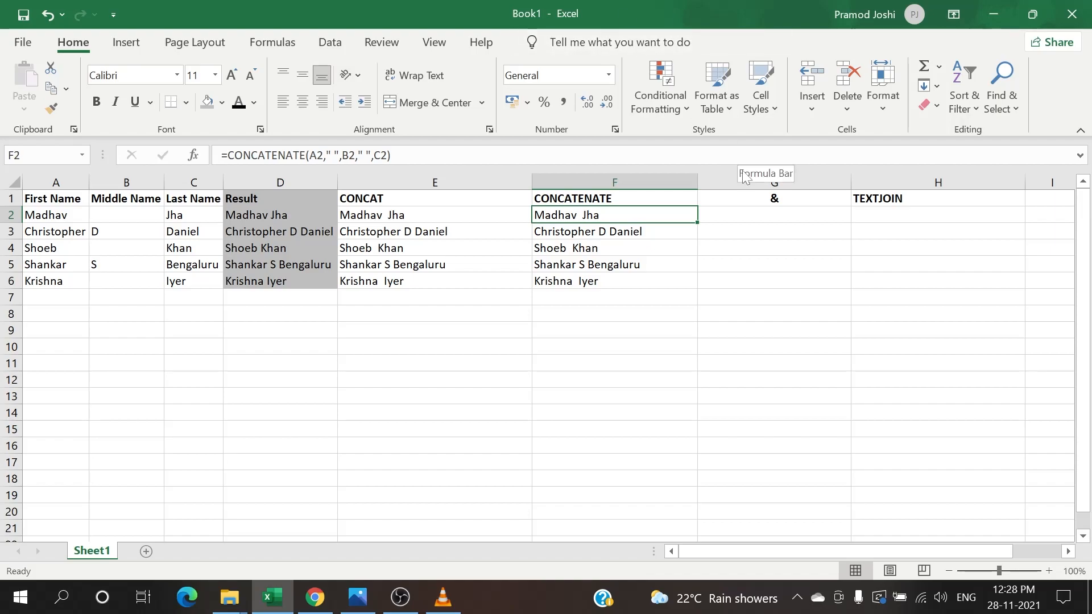
click(774, 215)
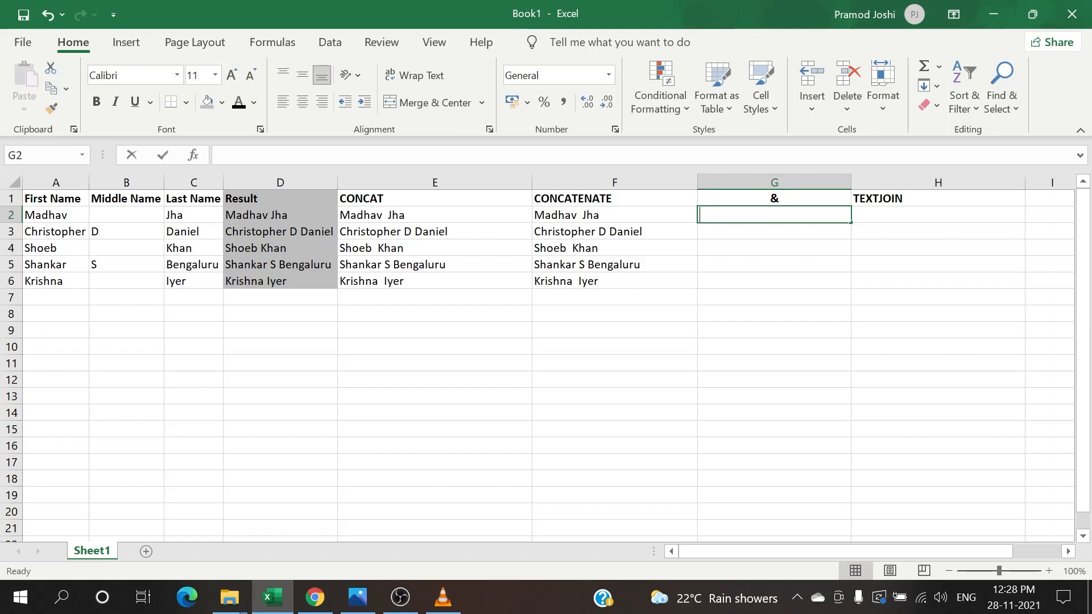
Step: Start an ampersand formula in G2 joining A2 and B2
text(=)
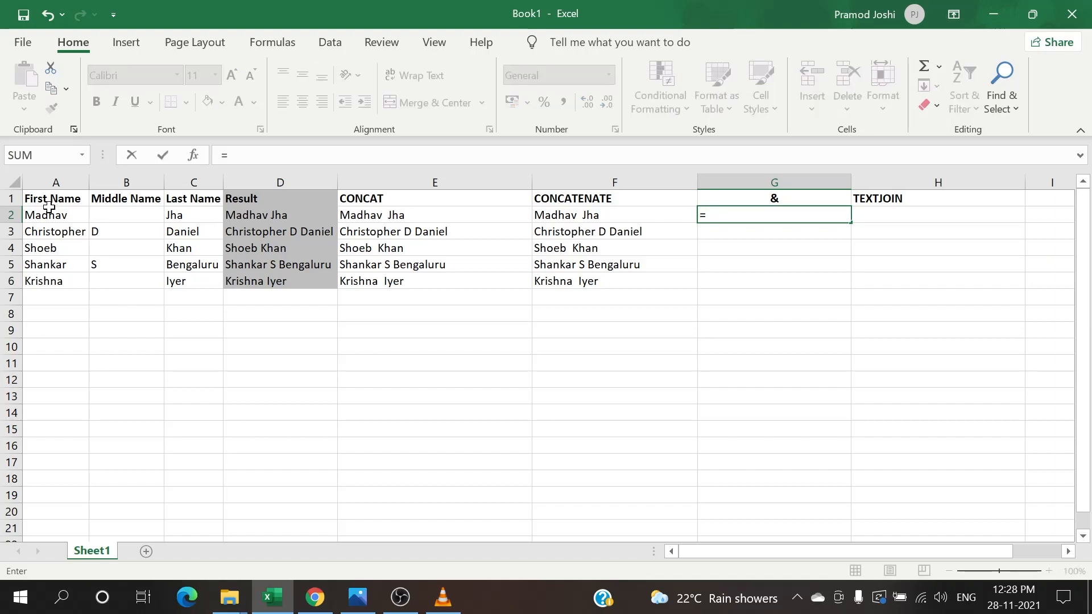
click(56, 215)
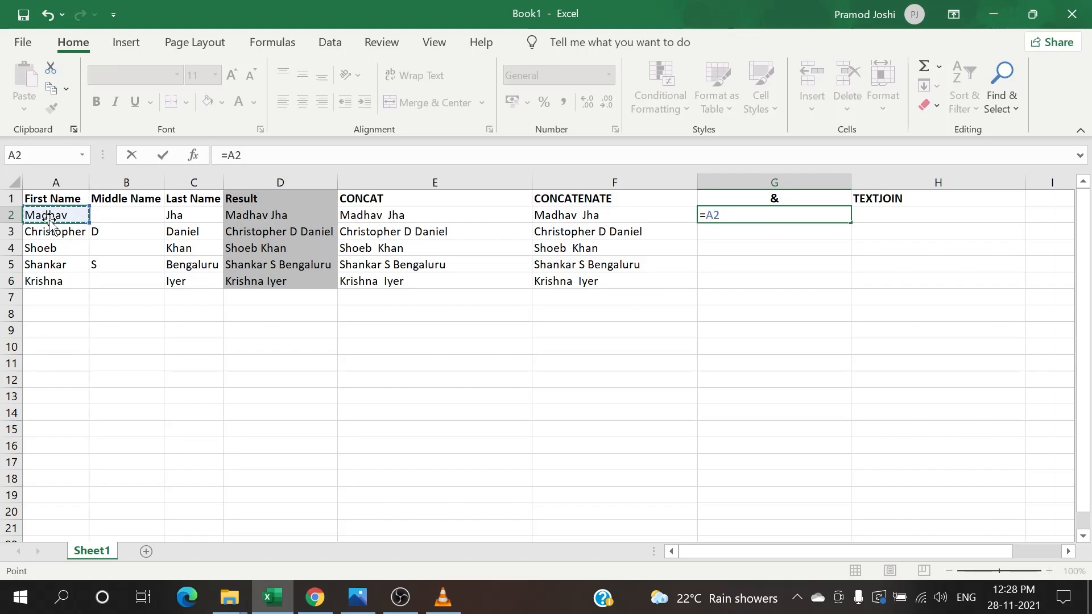
text(&)
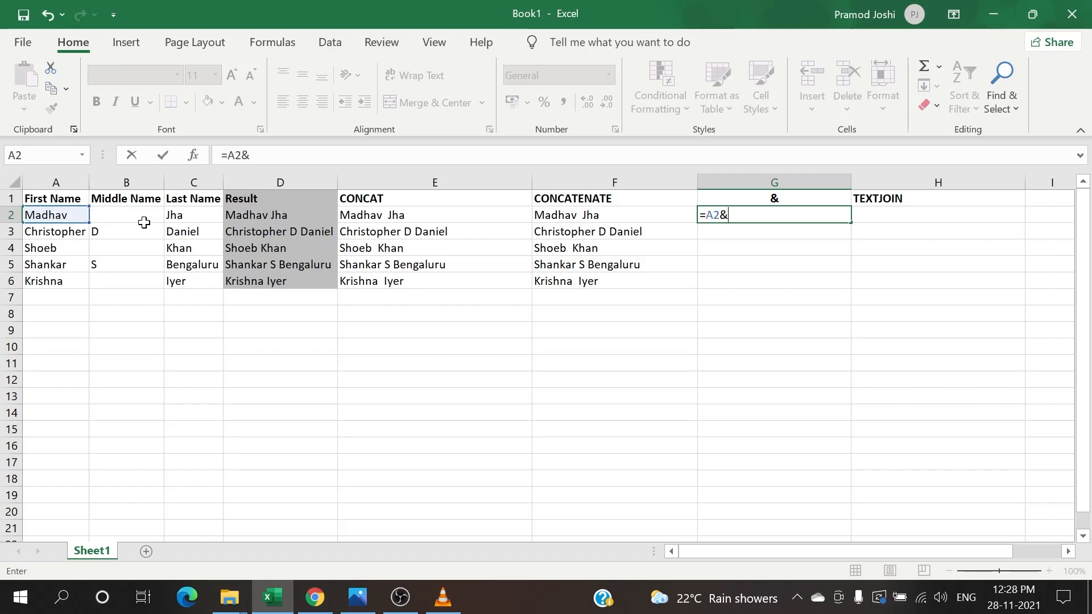
click(126, 214)
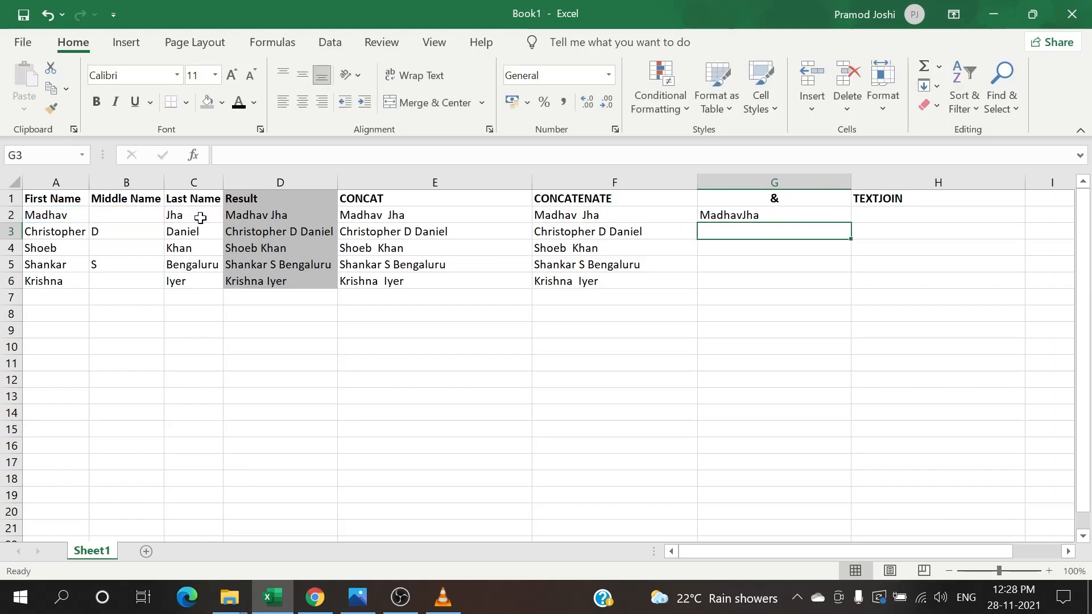
click(773, 214)
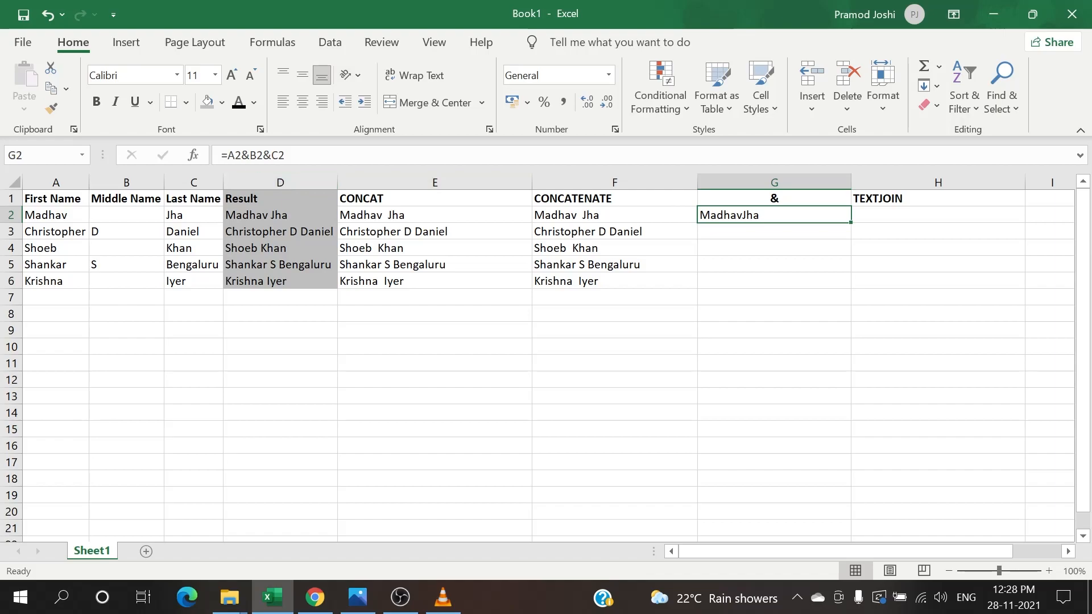
double_click(773, 215)
text(" ",)
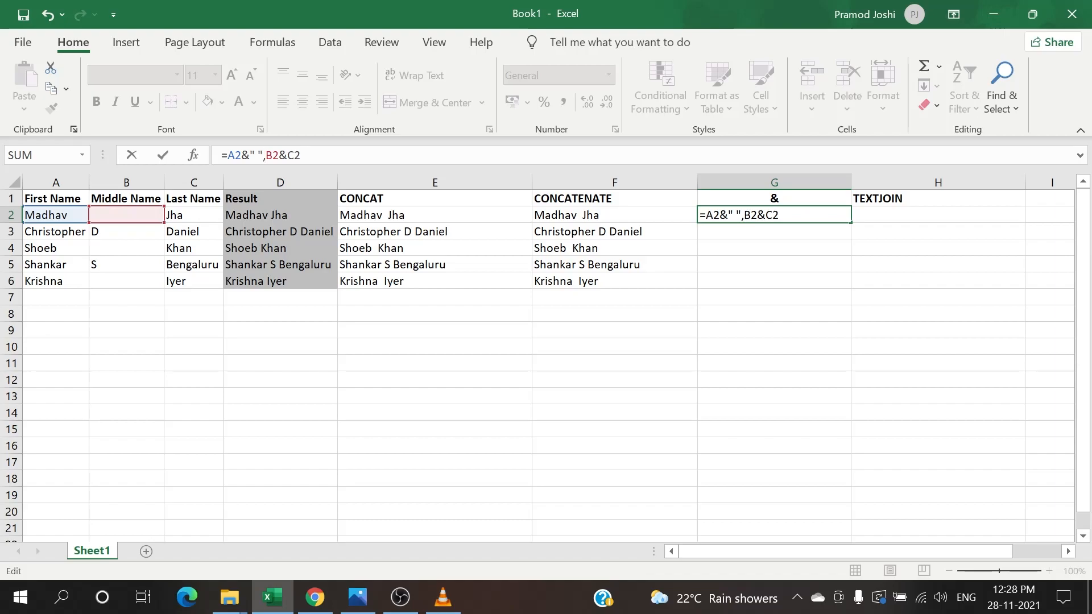
text(&)
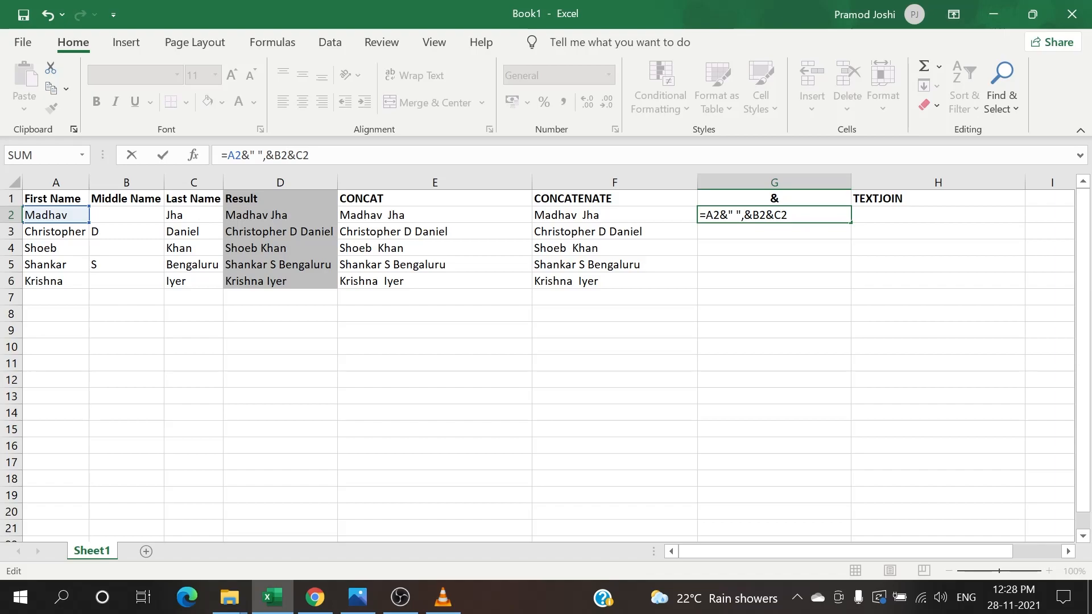
text(&)
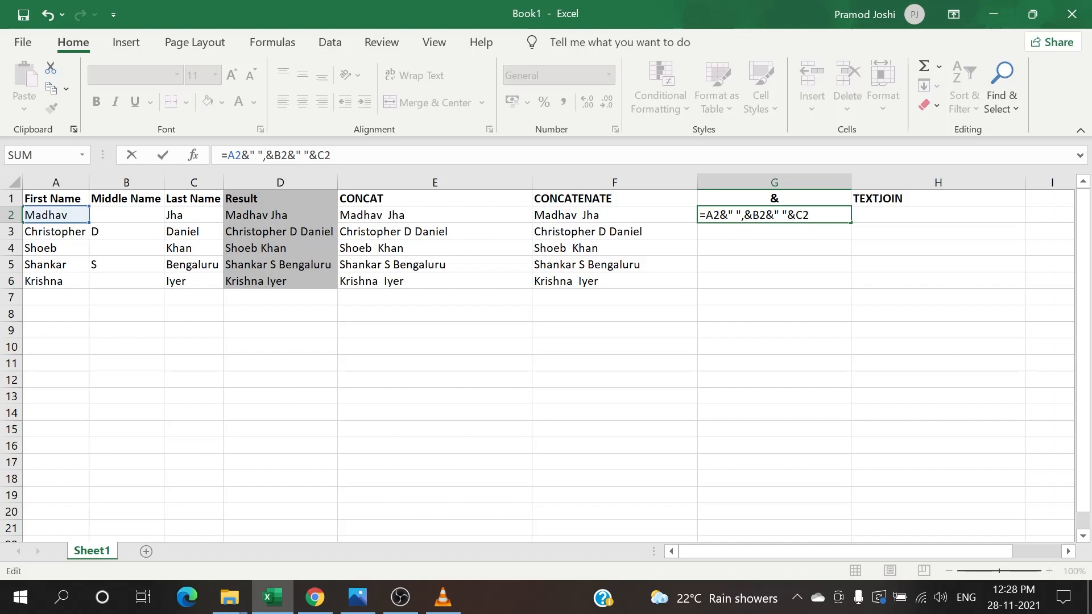
key(enter)
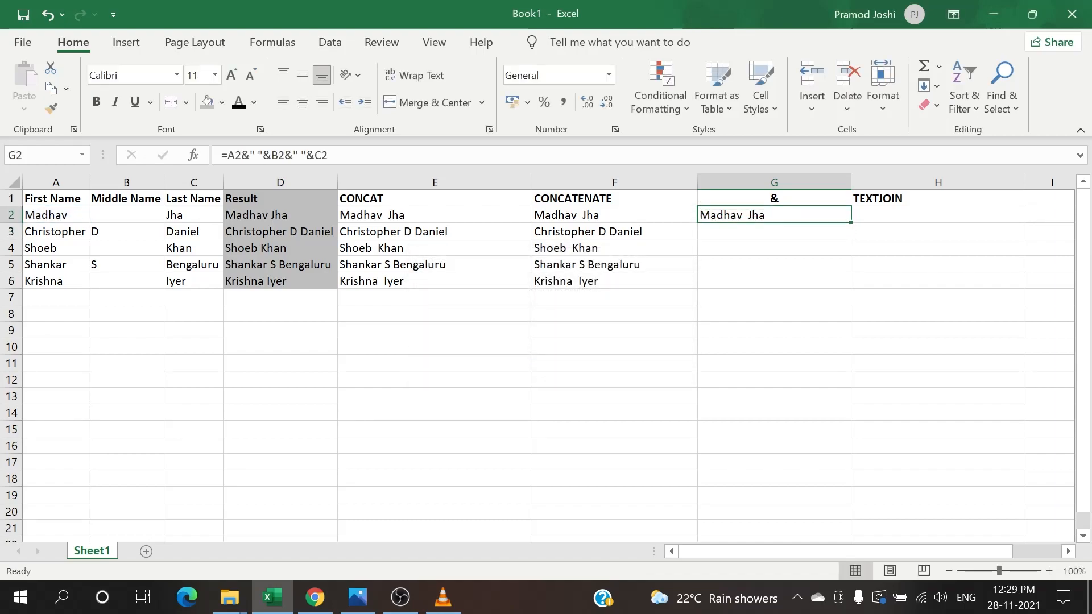
click(722, 280)
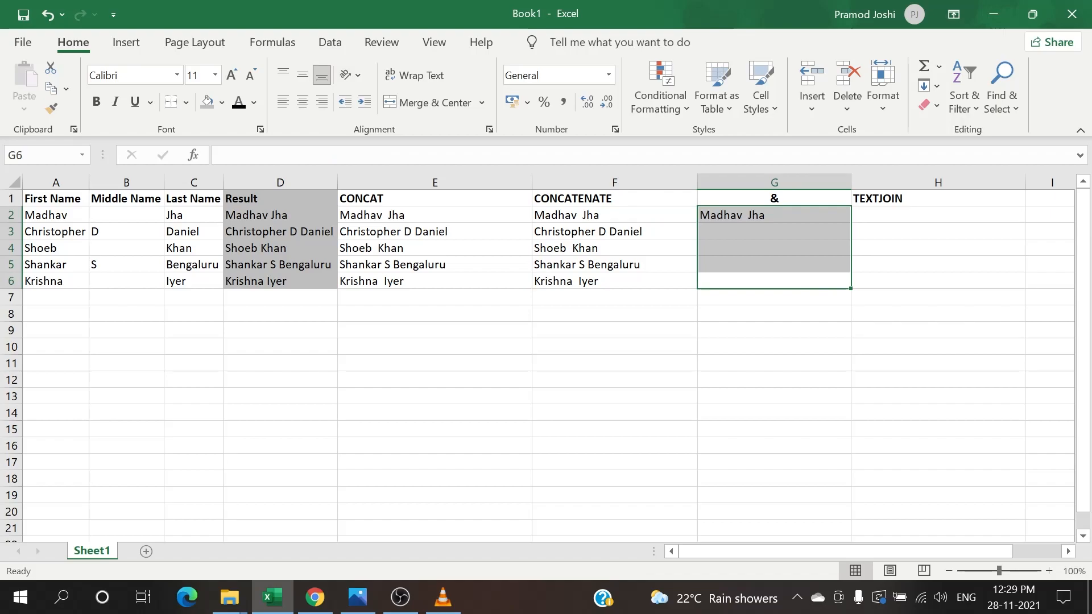
Step: Drag the spaced & formula from G2 down to G6
drag(847, 215, 848, 281)
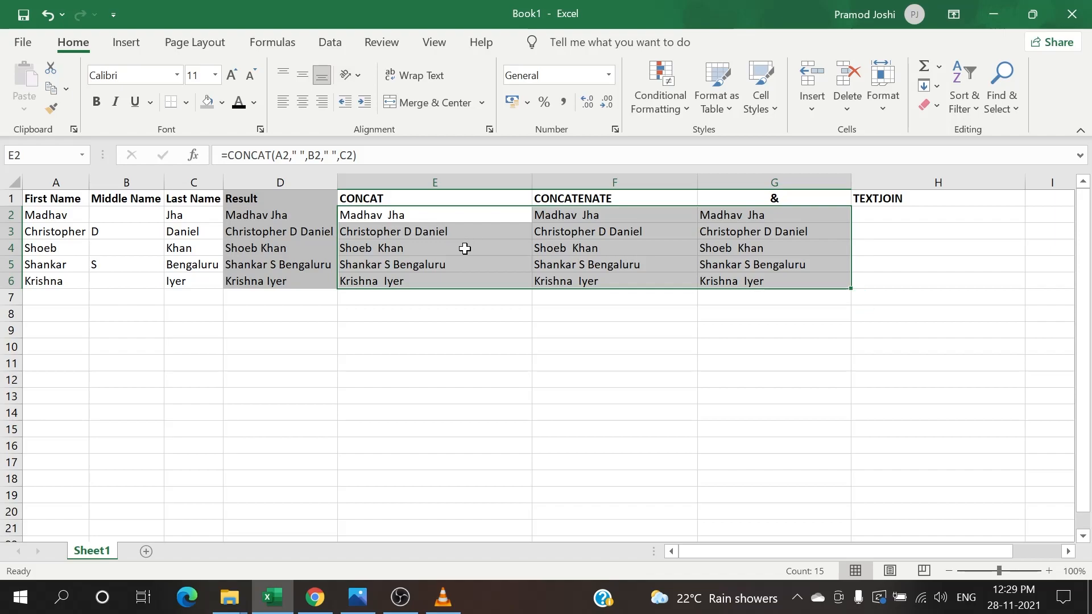
click(434, 214)
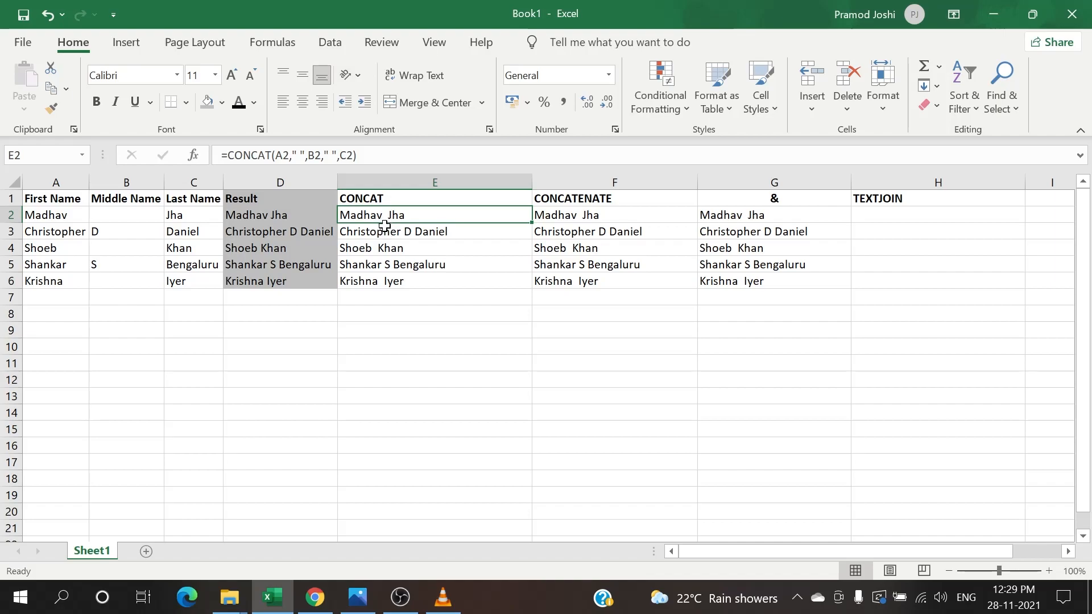
mouse_move(387, 230)
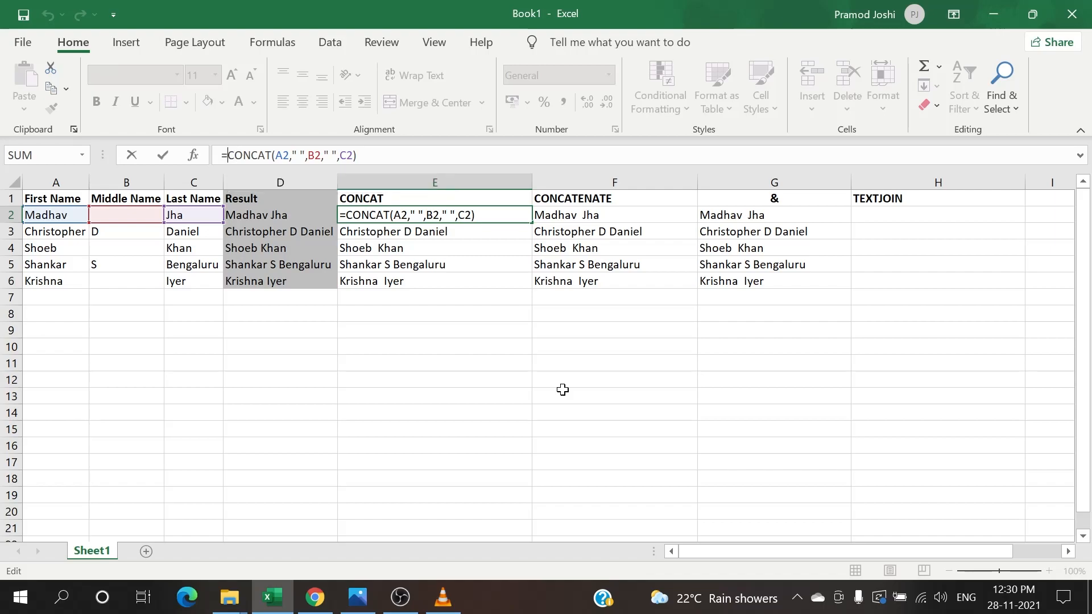
Step: Wrap E2's CONCAT formula in TRIM and fill it down to E6
text(TRIM()
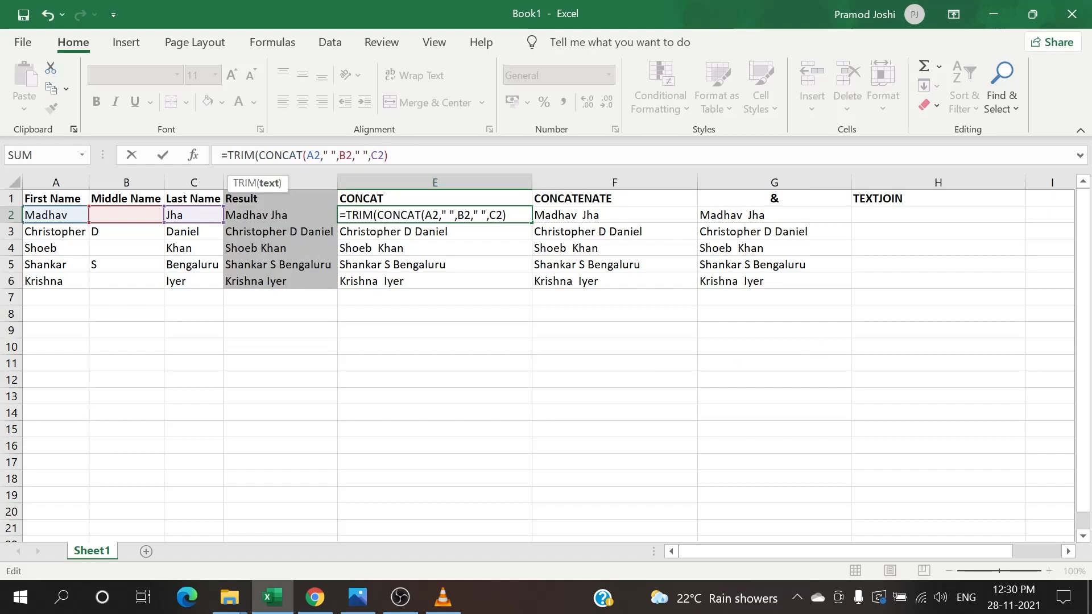
click(434, 232)
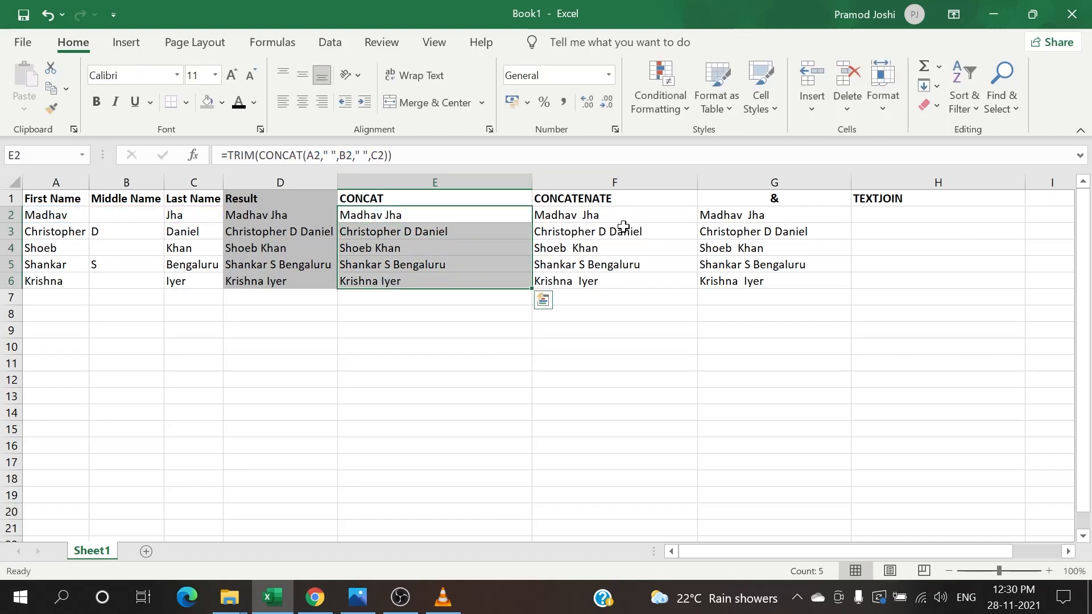
click(614, 215)
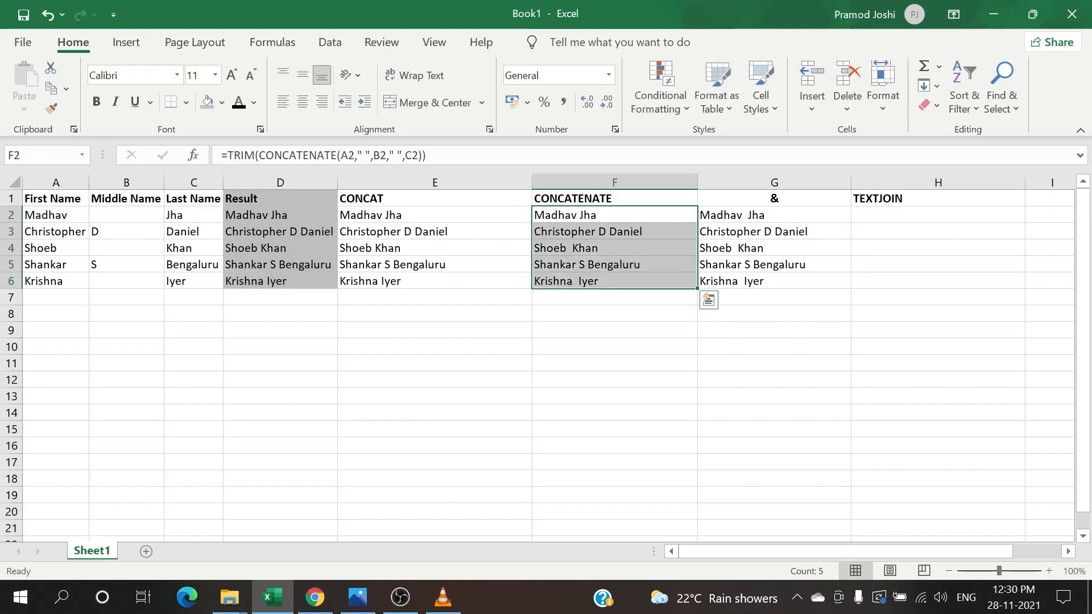
Step: Wrap G2's & formula in TRIM and fill it down to G6
click(774, 214)
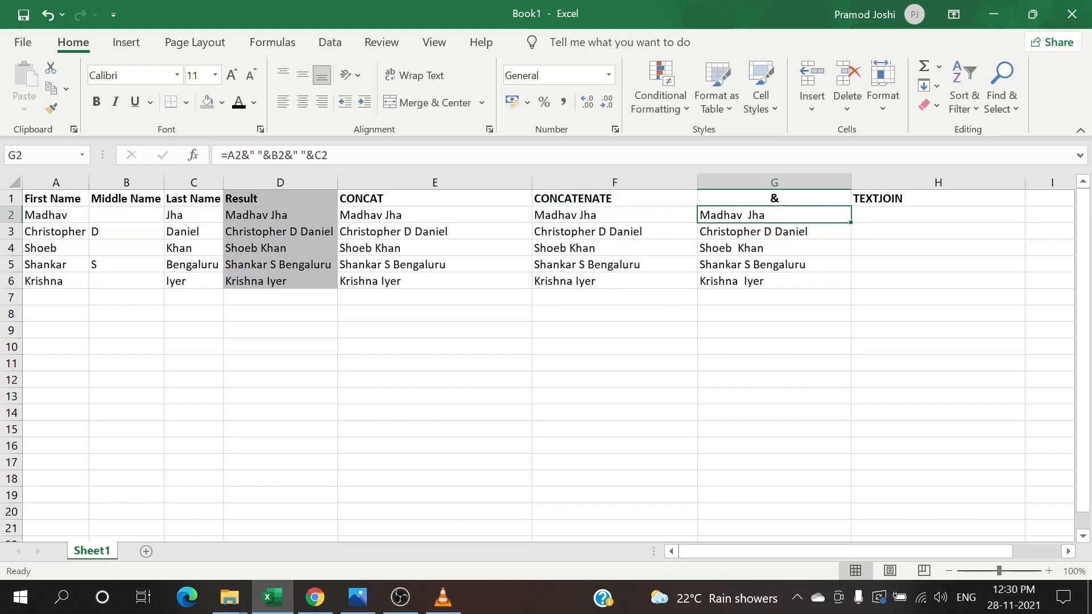
double_click(773, 215)
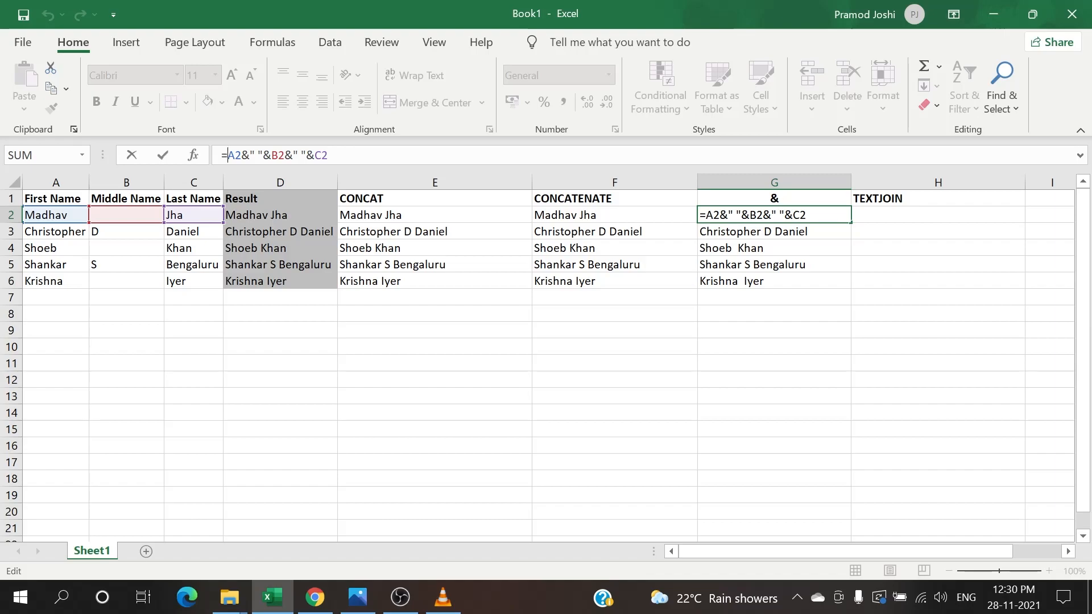
text(TRIM()
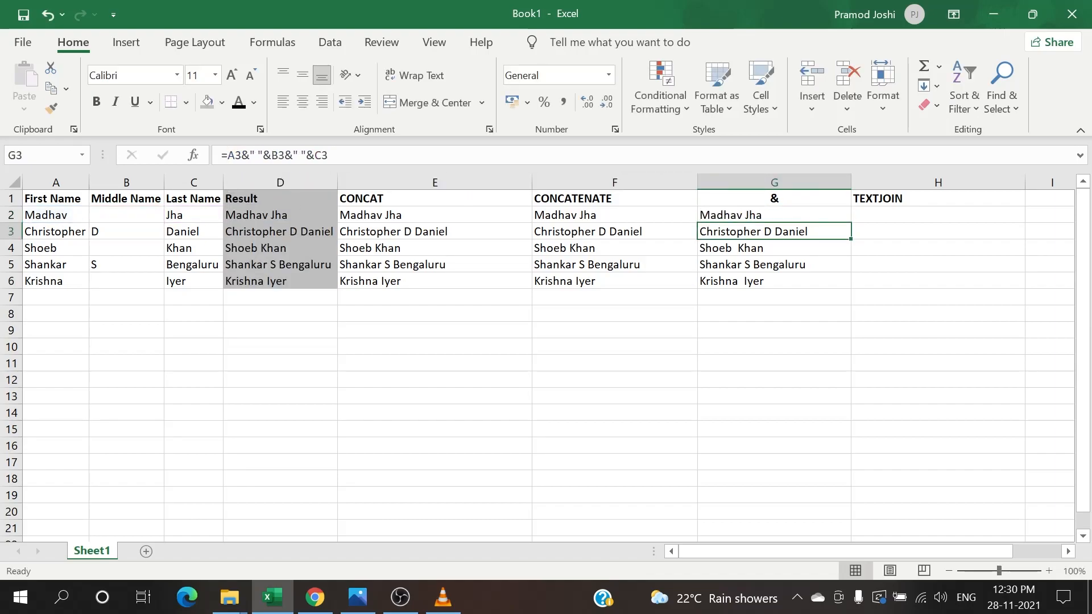
drag(773, 215, 773, 280)
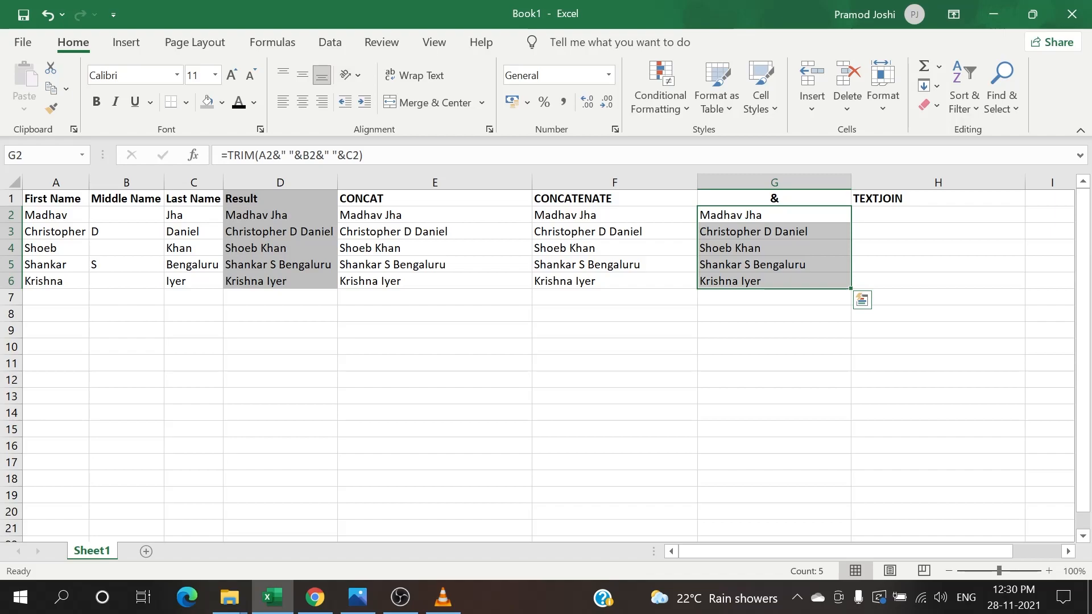
click(615, 215)
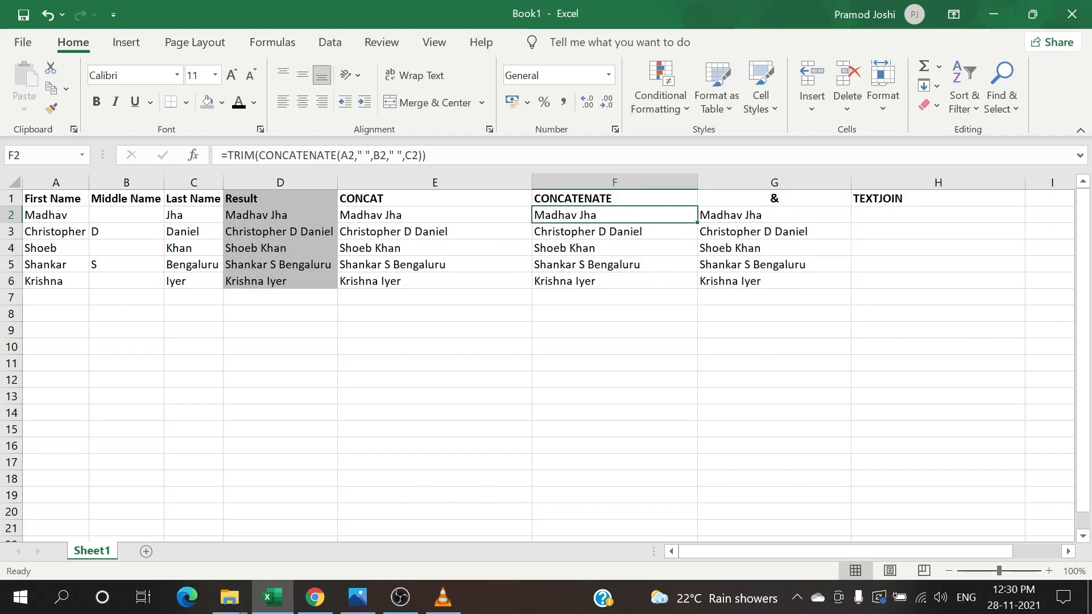
click(772, 215)
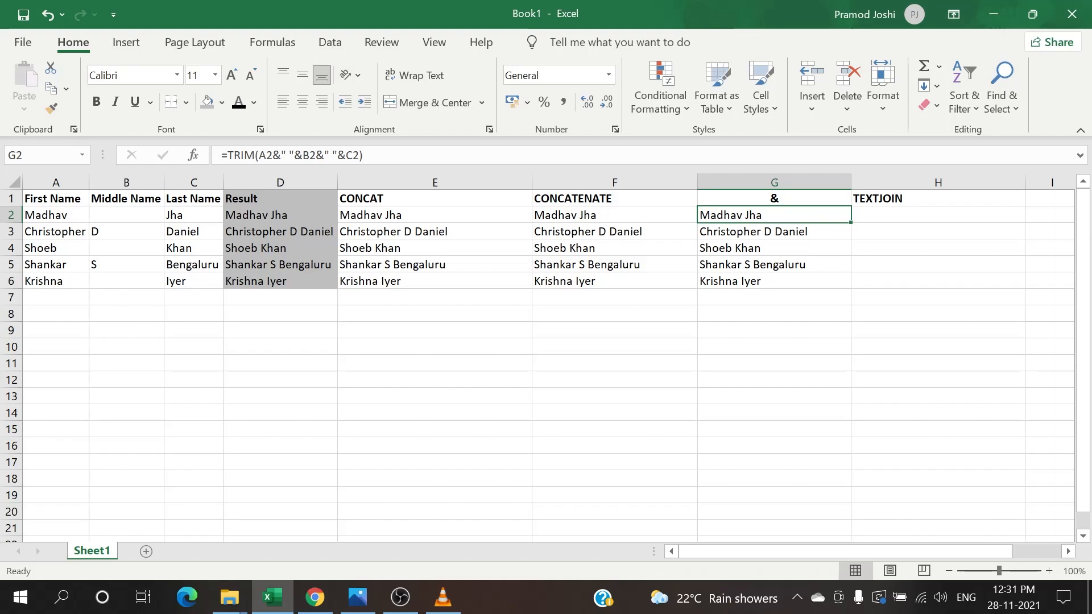
click(938, 215)
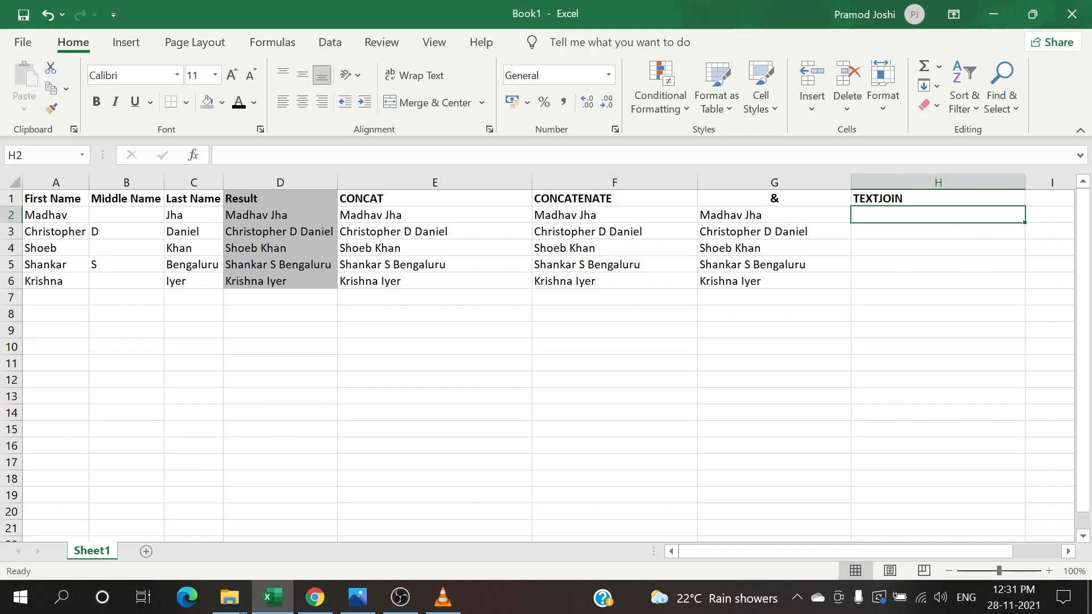
text(=TEXTJOIN()
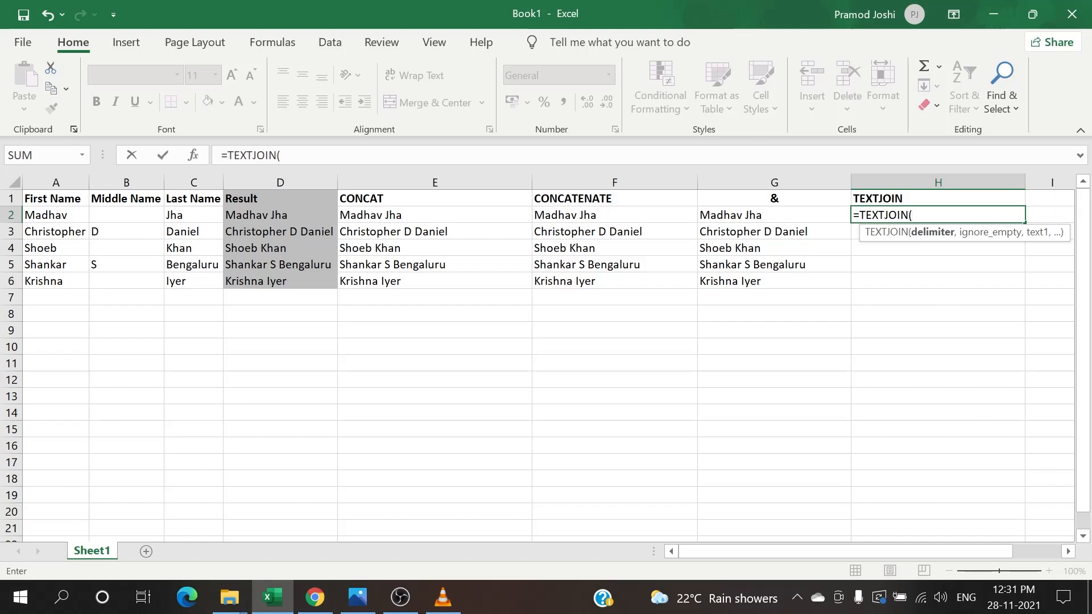
text(" ")
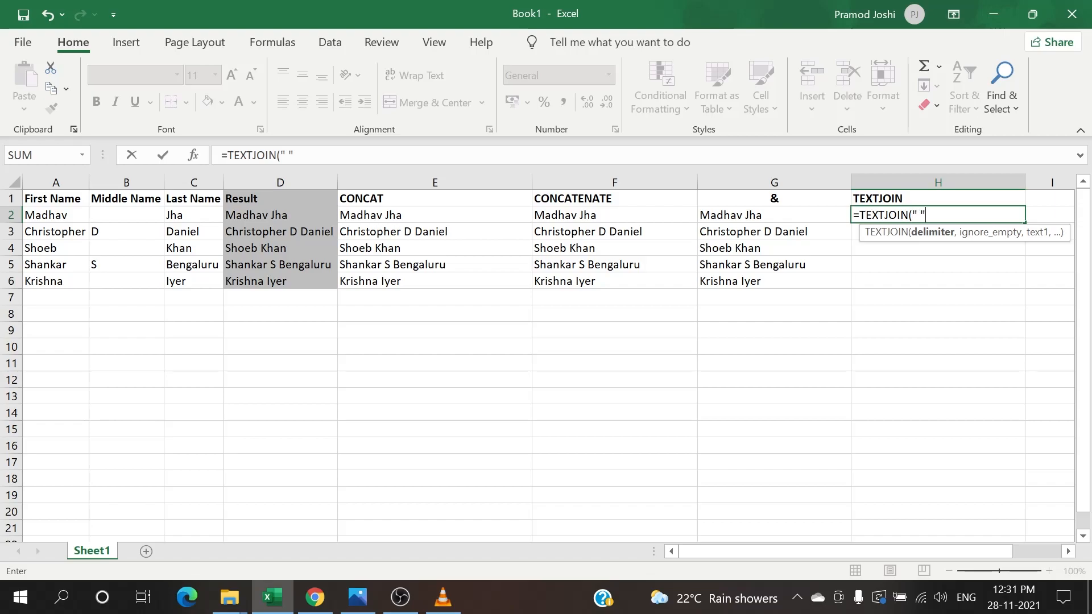
text(,)
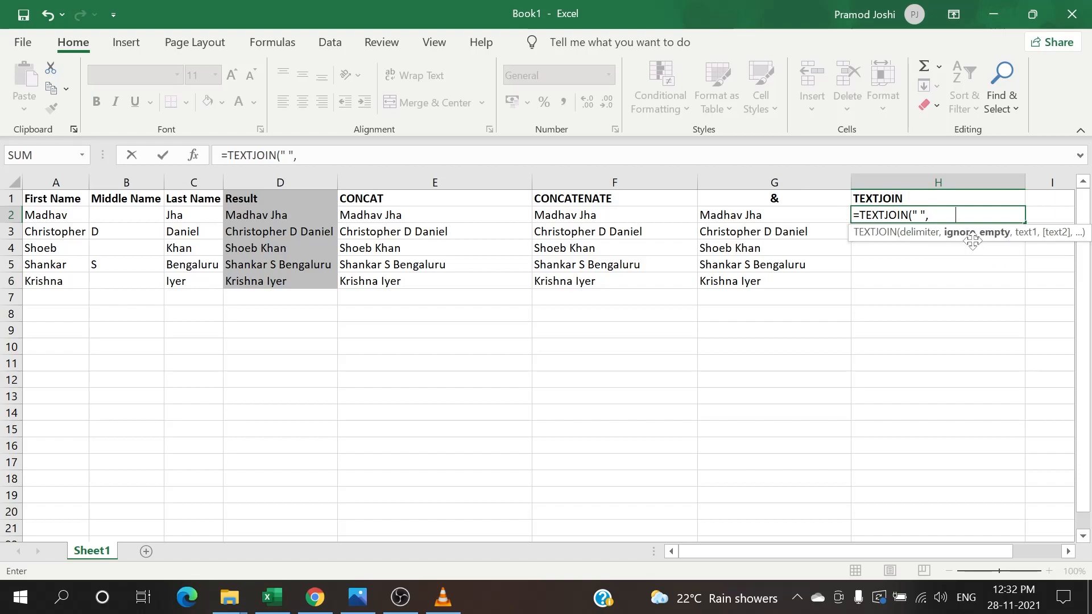
text(TRUE,)
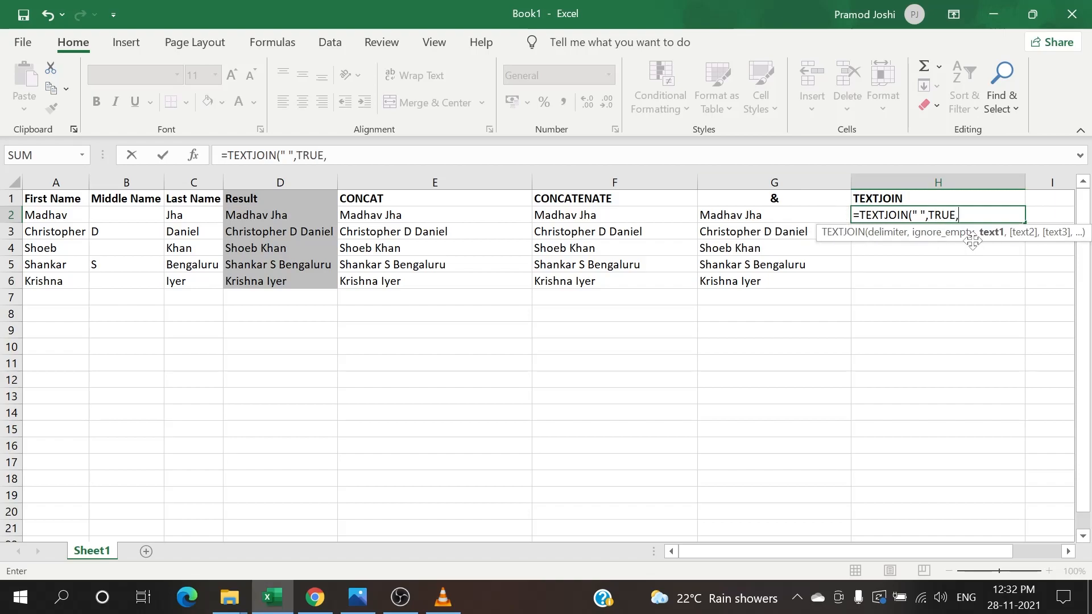
mouse_move(1003, 270)
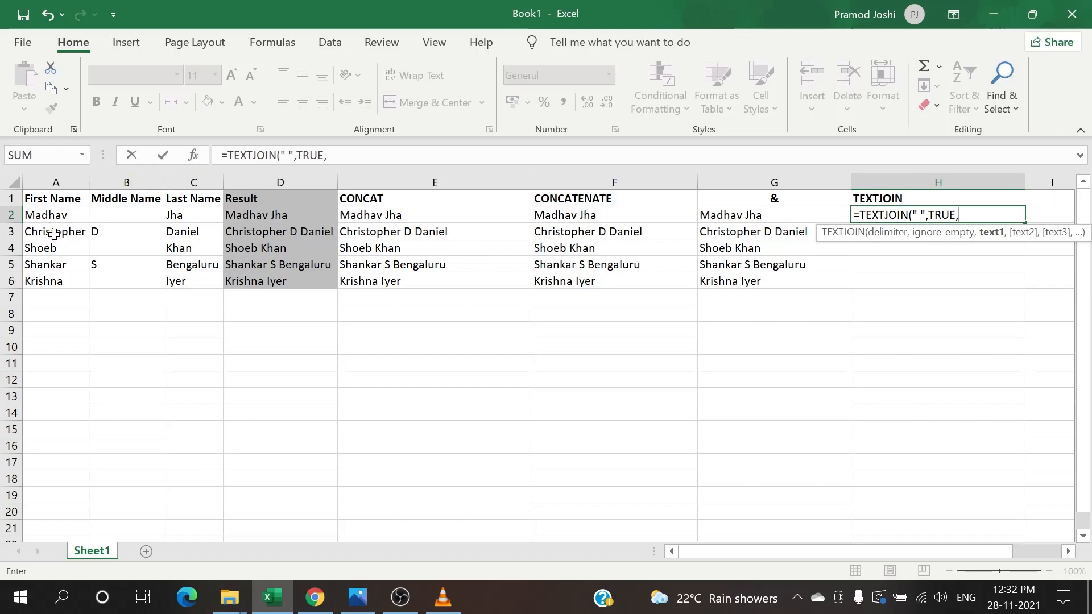
drag(55, 214, 193, 214)
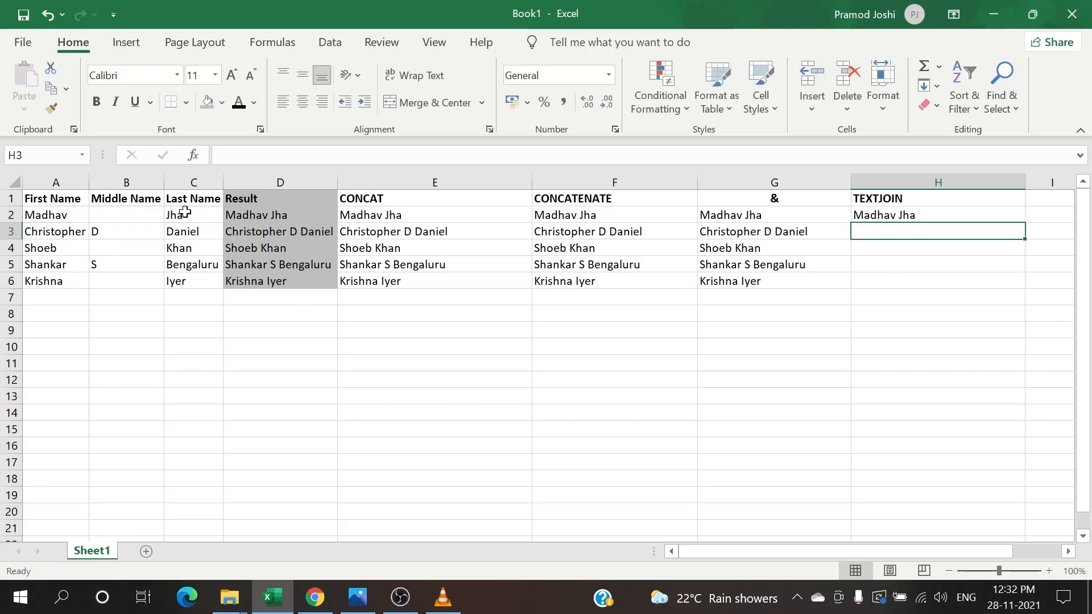
Step: Fill the TEXTJOIN formula down to H6 and compare formulas in H6, G6 and F6
drag(937, 215, 937, 281)
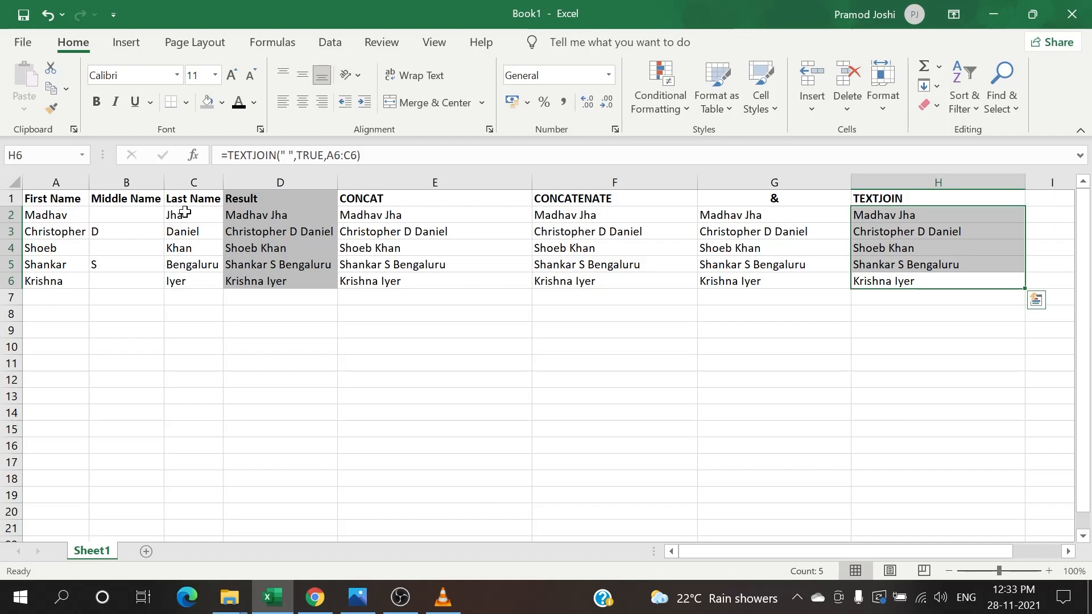
click(937, 281)
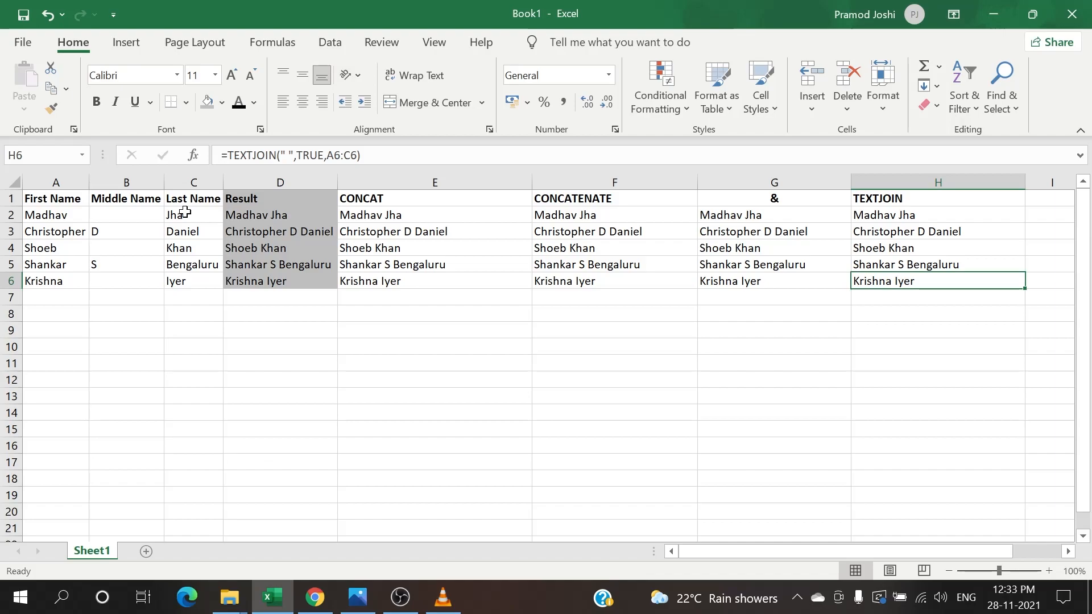
click(773, 281)
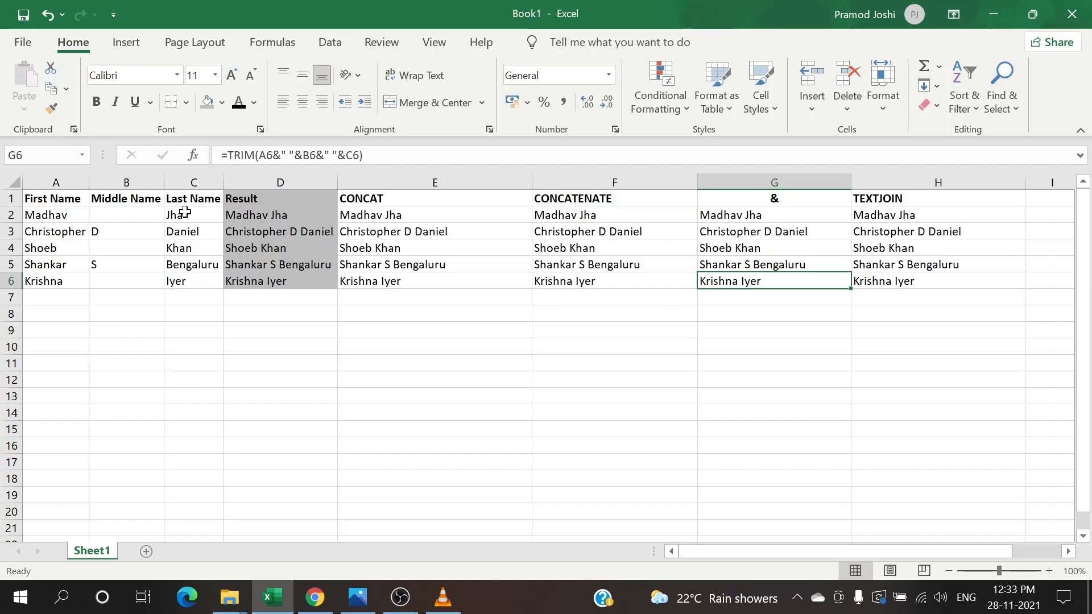
click(614, 281)
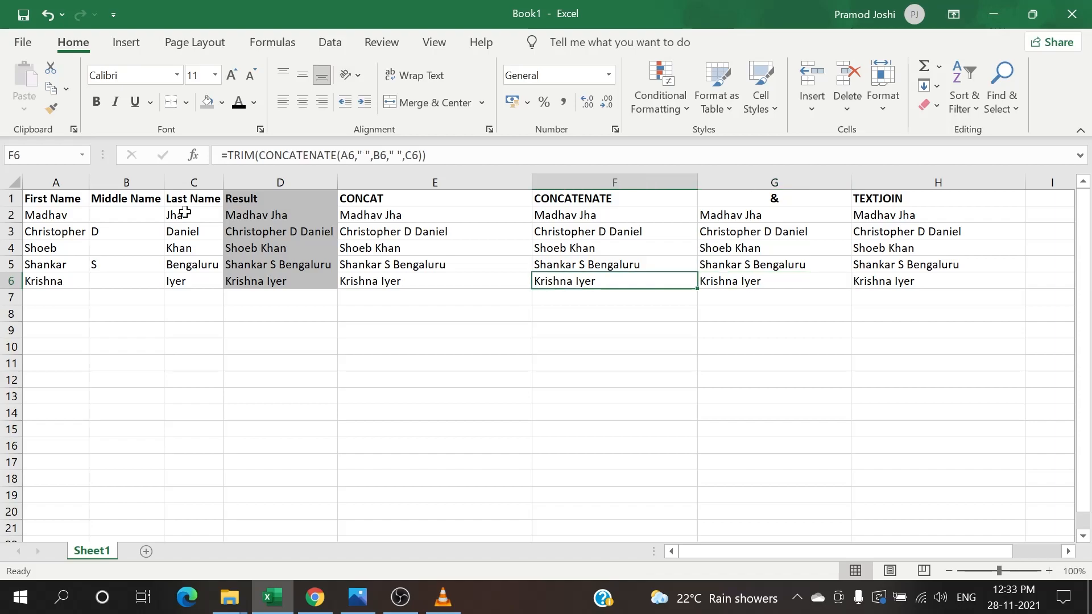
click(773, 280)
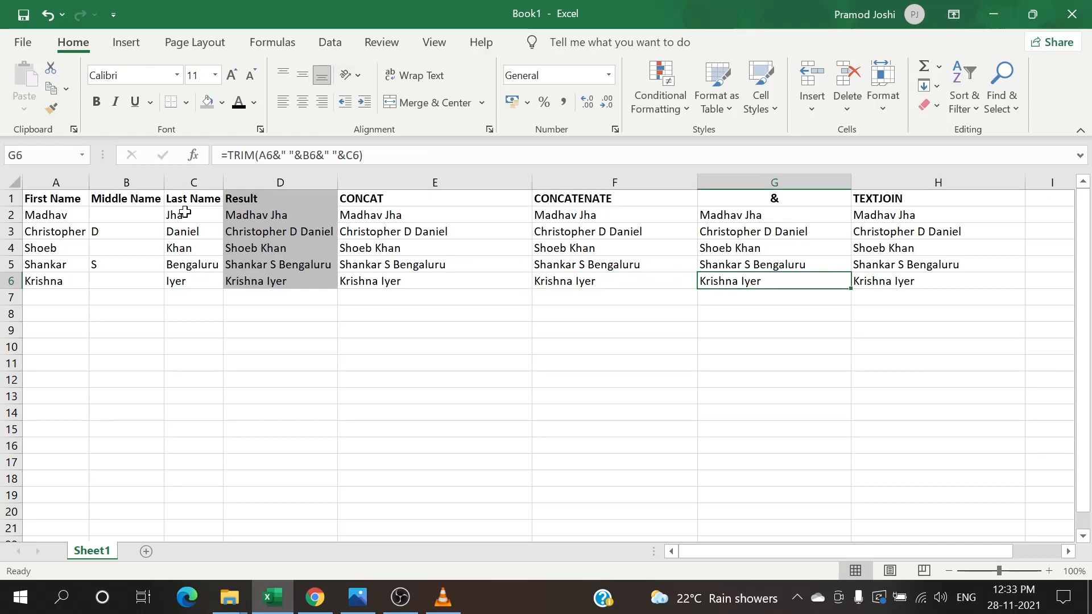
click(938, 280)
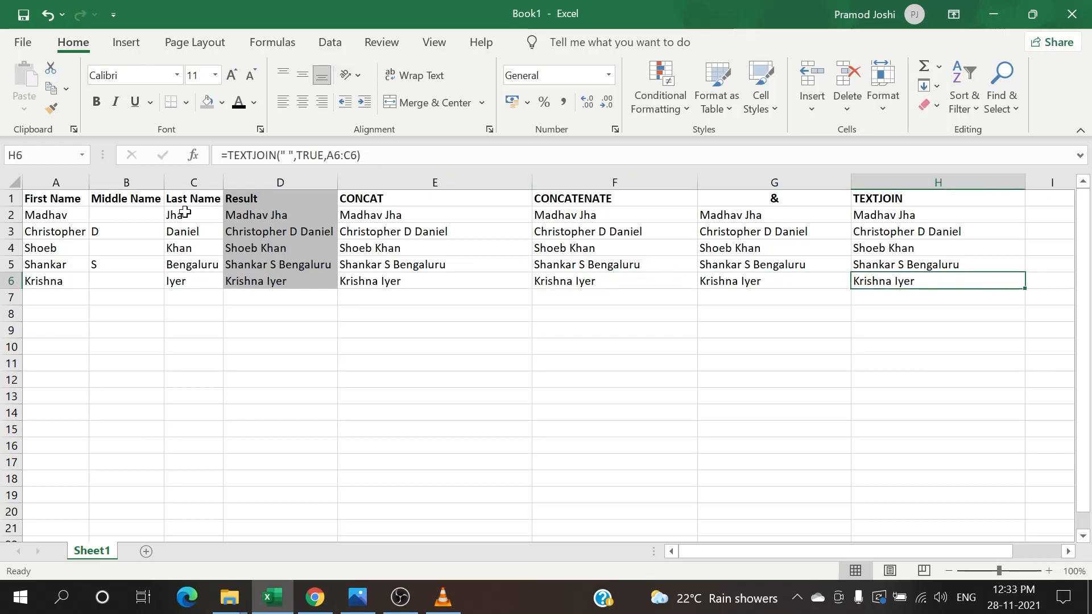